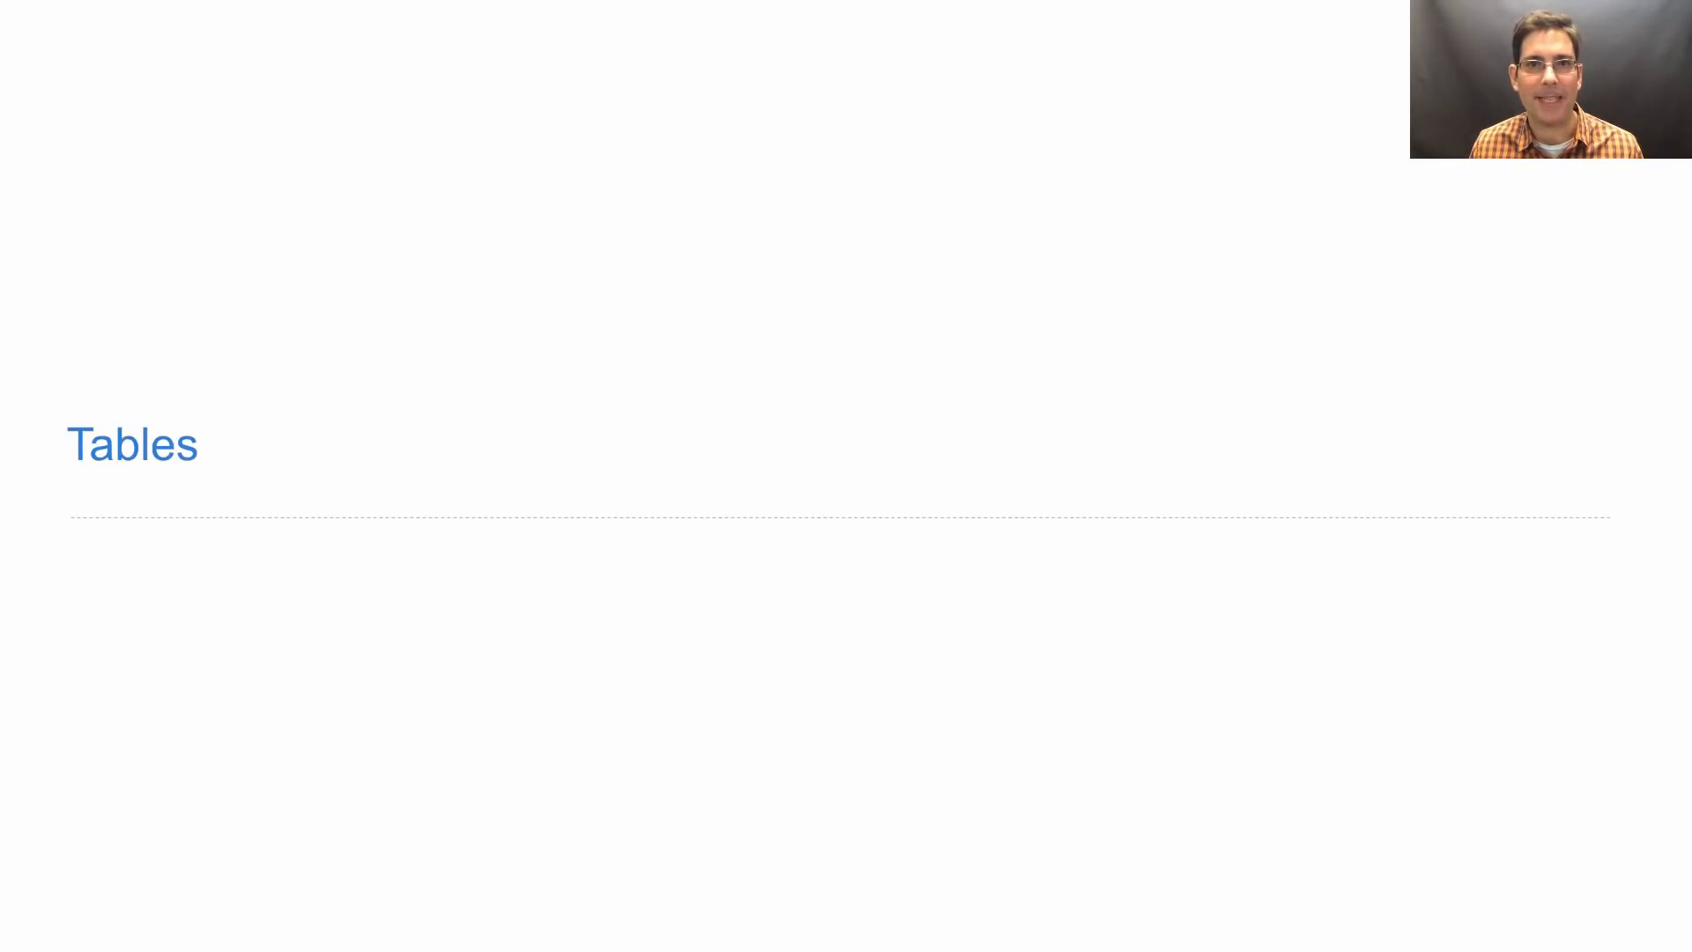
Exit the slideshow, leaving the CS 61A Fall 2018 homepage showing
{"action": "key", "text": "Escape"}
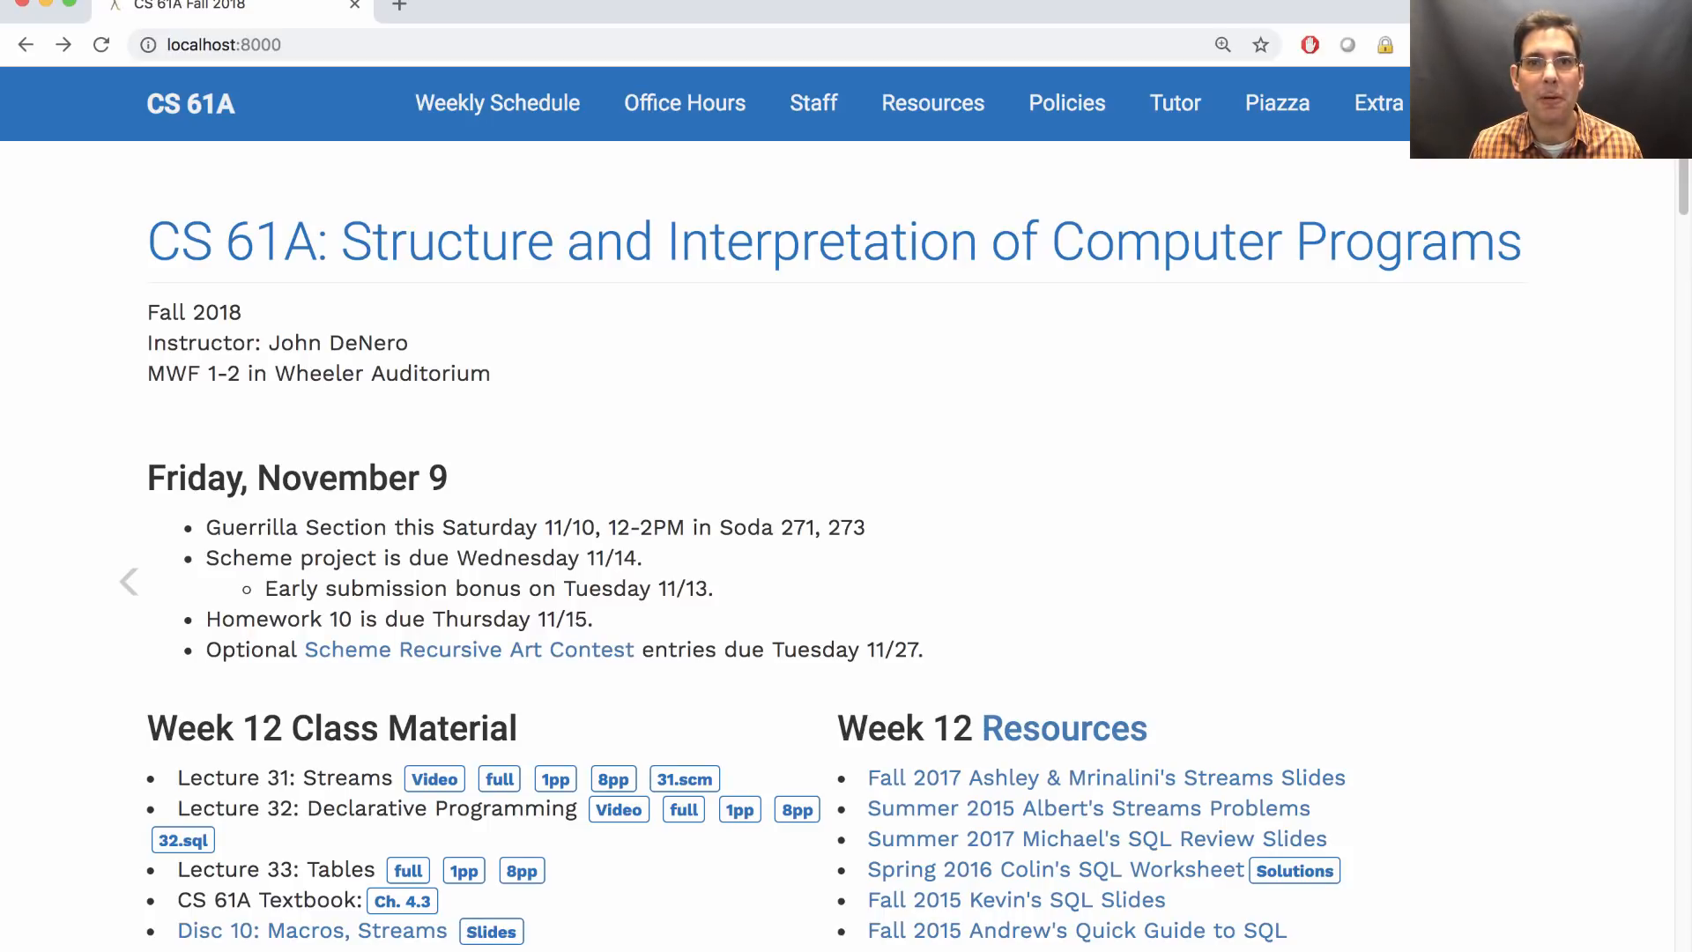
Navigate from the Scheme project page to scheme_builtins.py and select the word turtle in its import
{"action": "scroll", "scroll_direction": "down", "scroll_amount": 3}
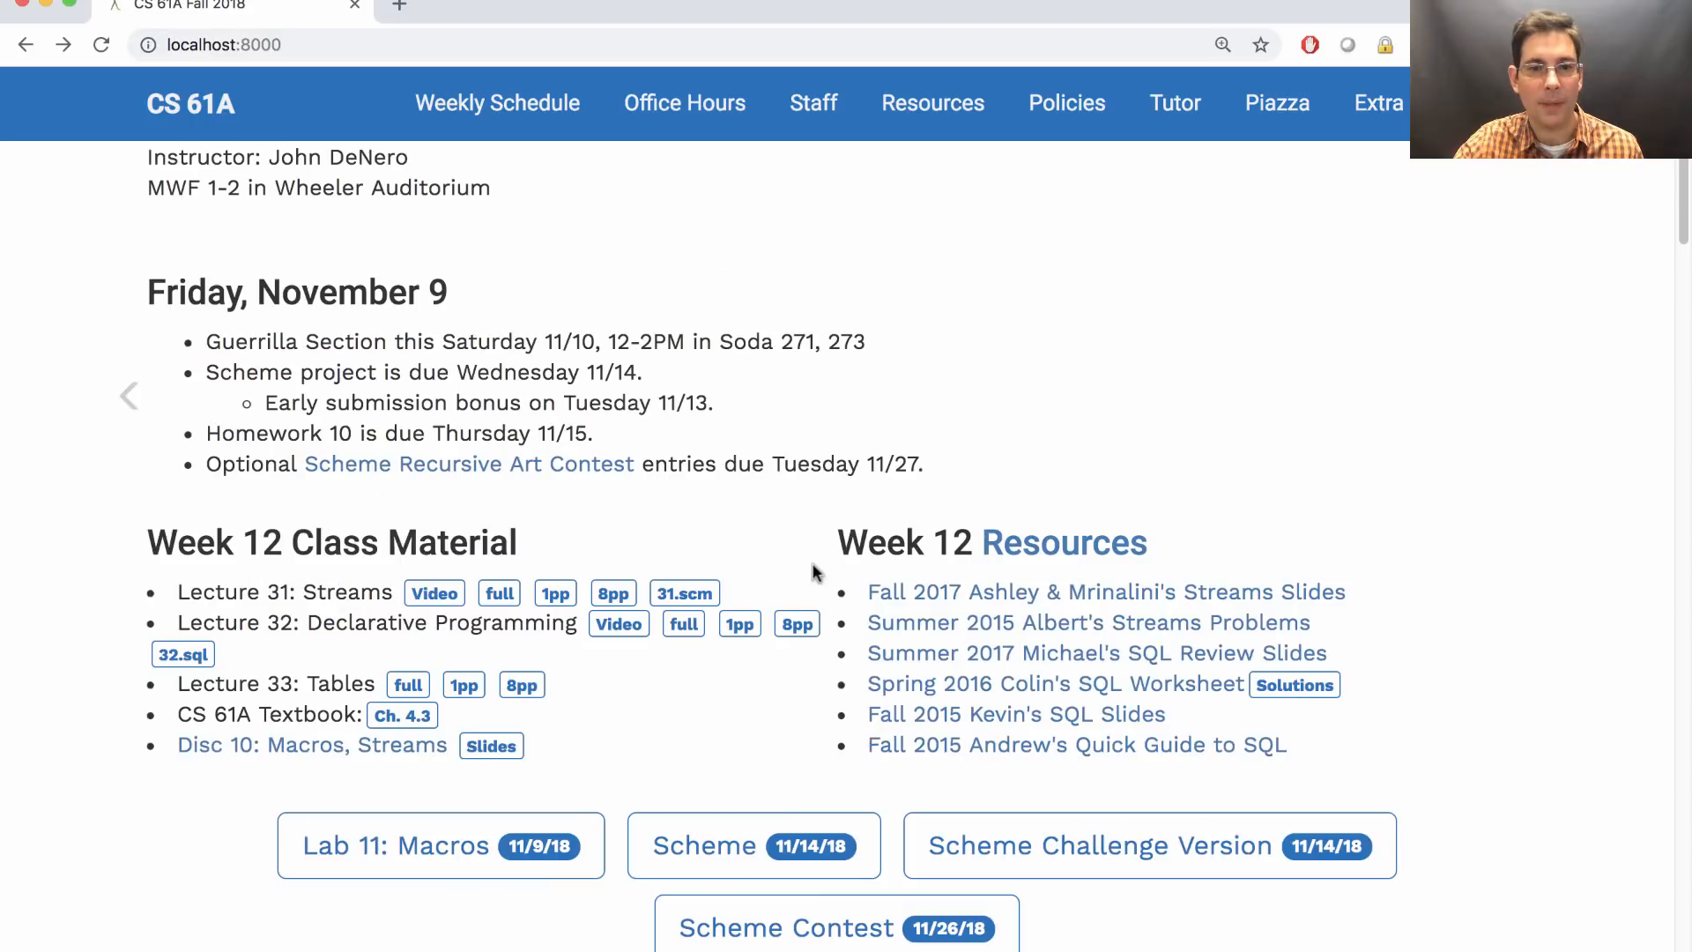
{"action": "left_click", "coordinate": [754, 846]}
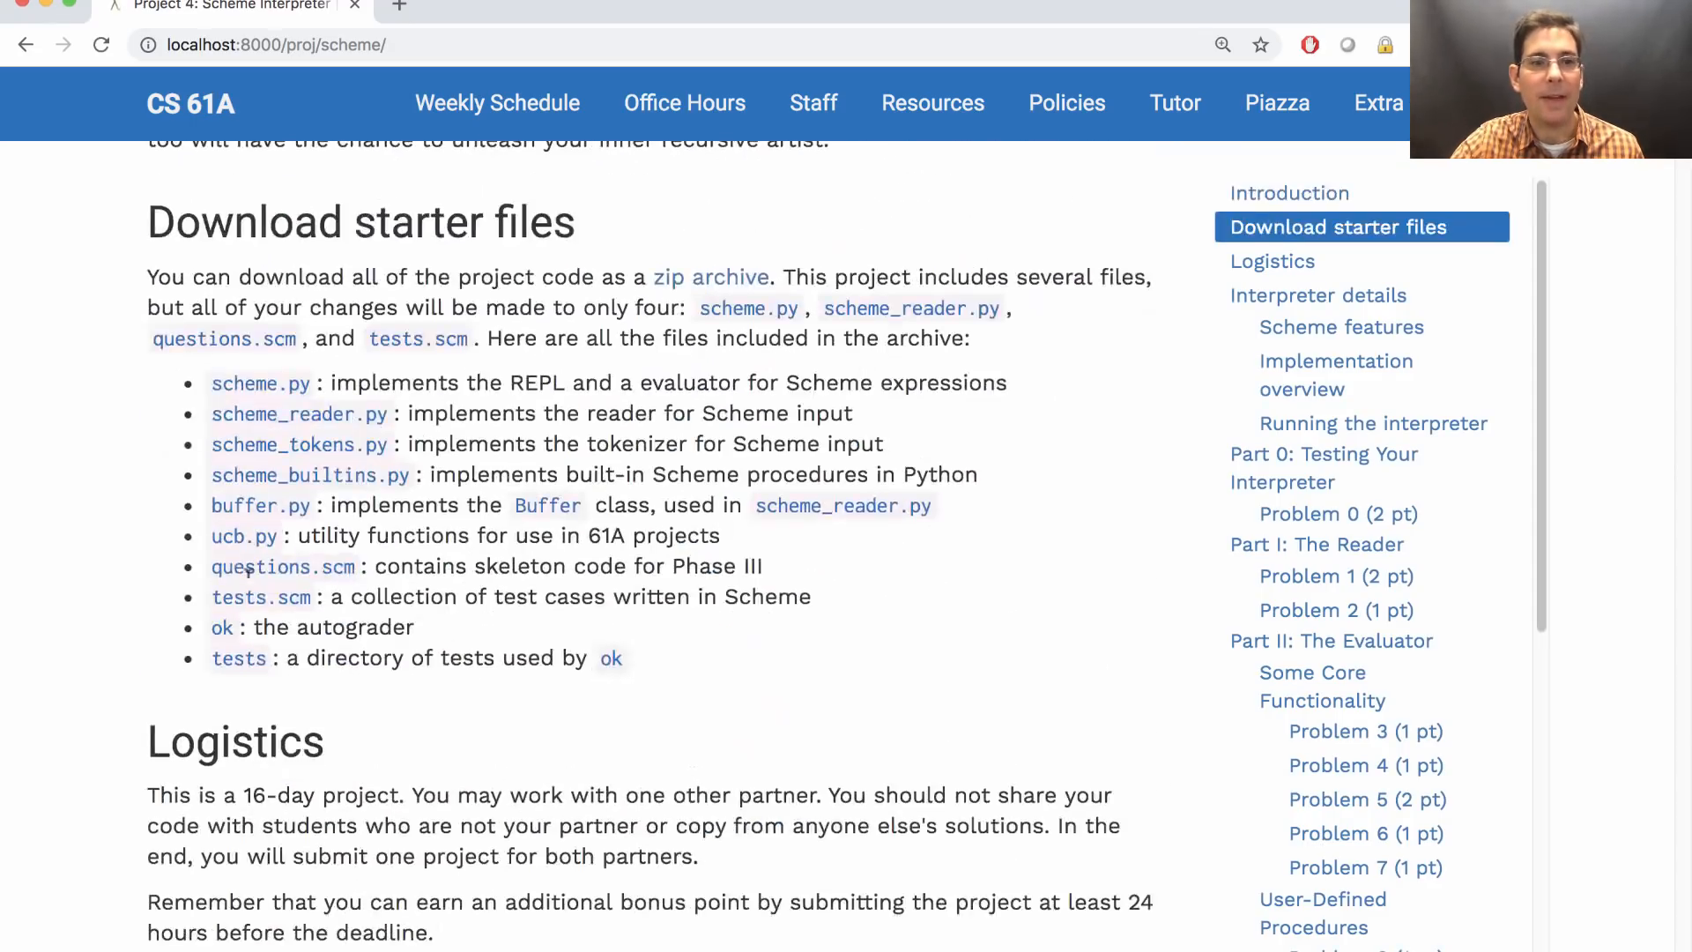
{"action": "scroll", "scroll_direction": "down", "scroll_amount": 3}
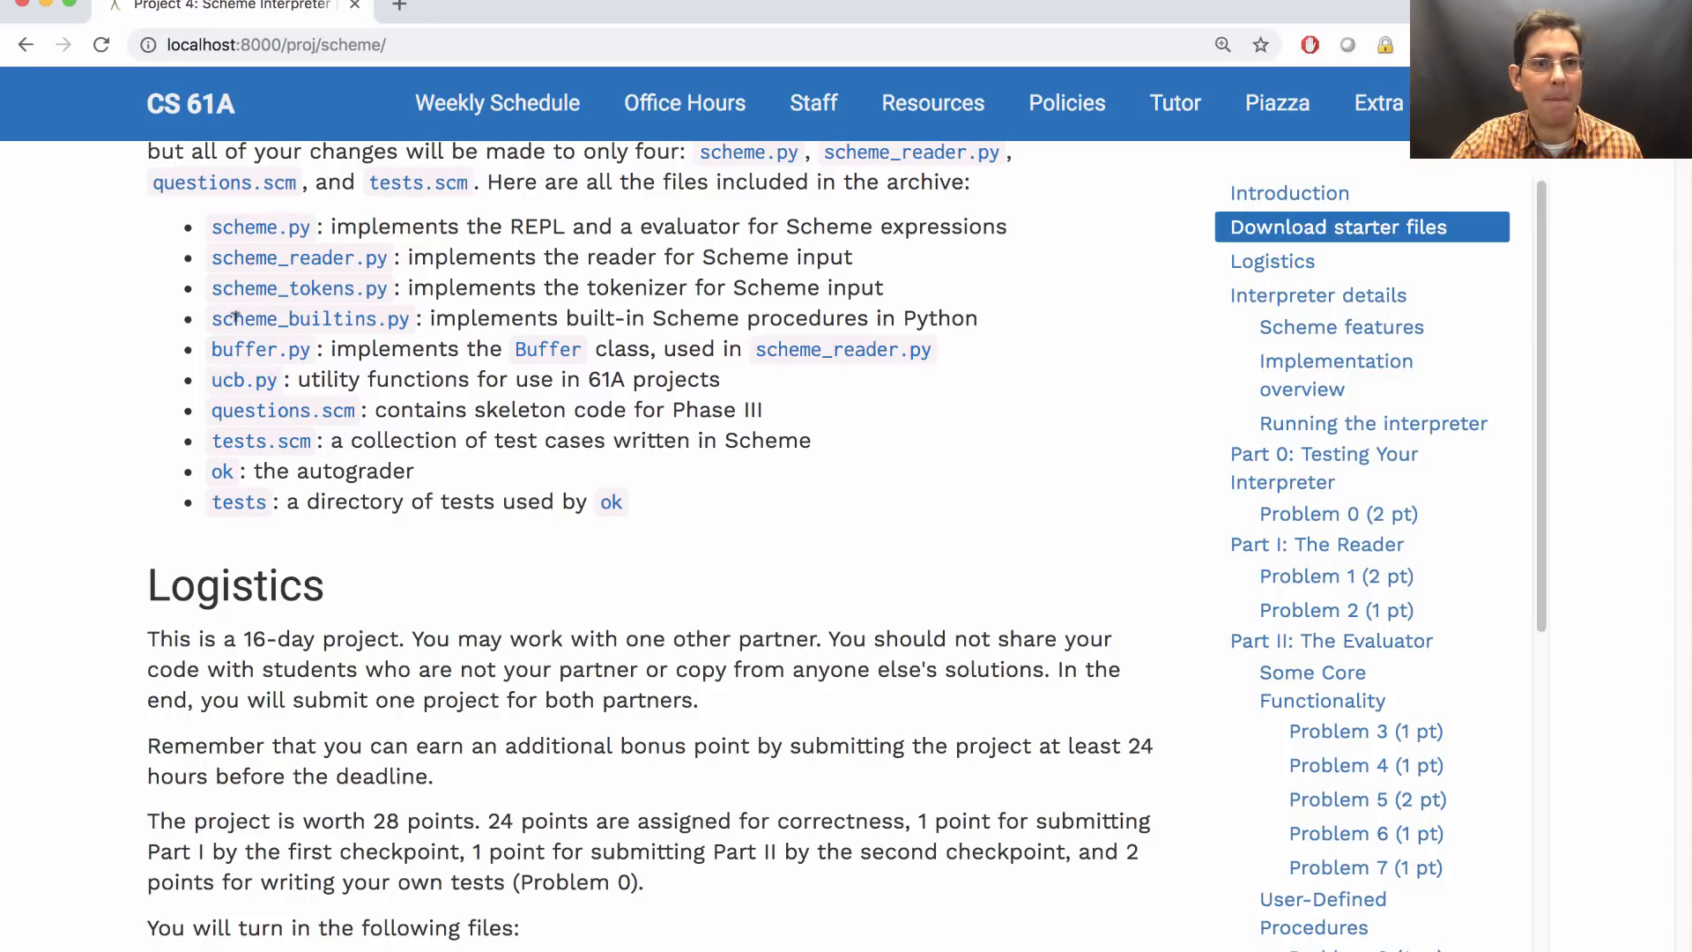
{"action": "left_click", "coordinate": [310, 317]}
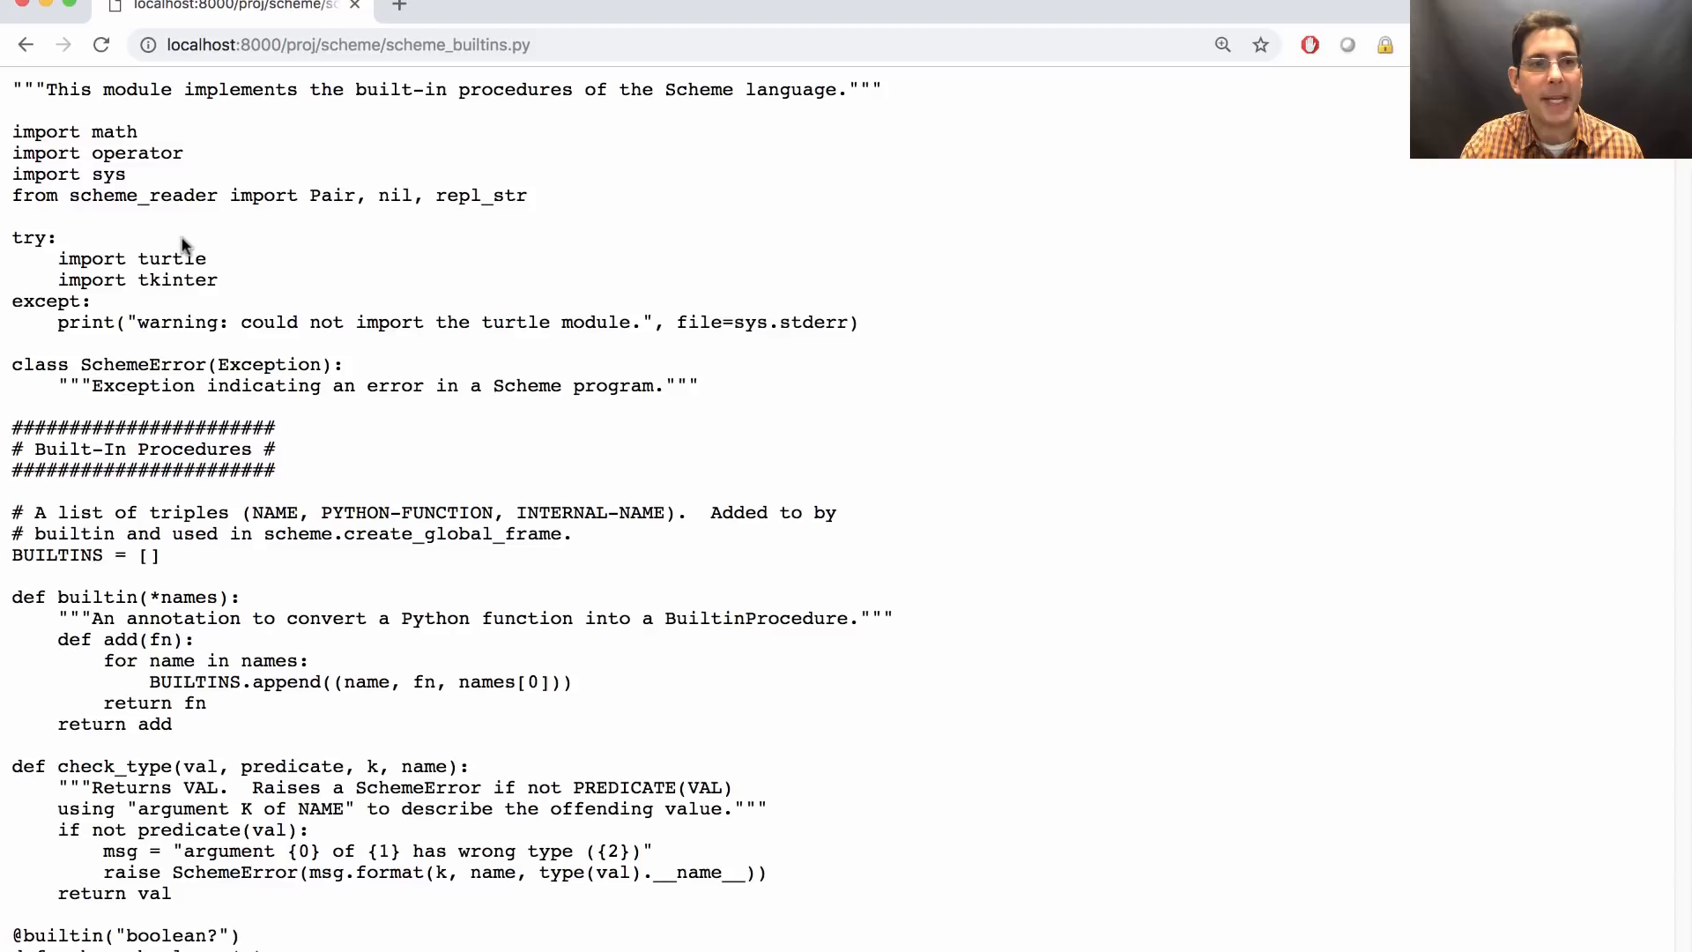
{"action": "double_click", "coordinate": [172, 258]}
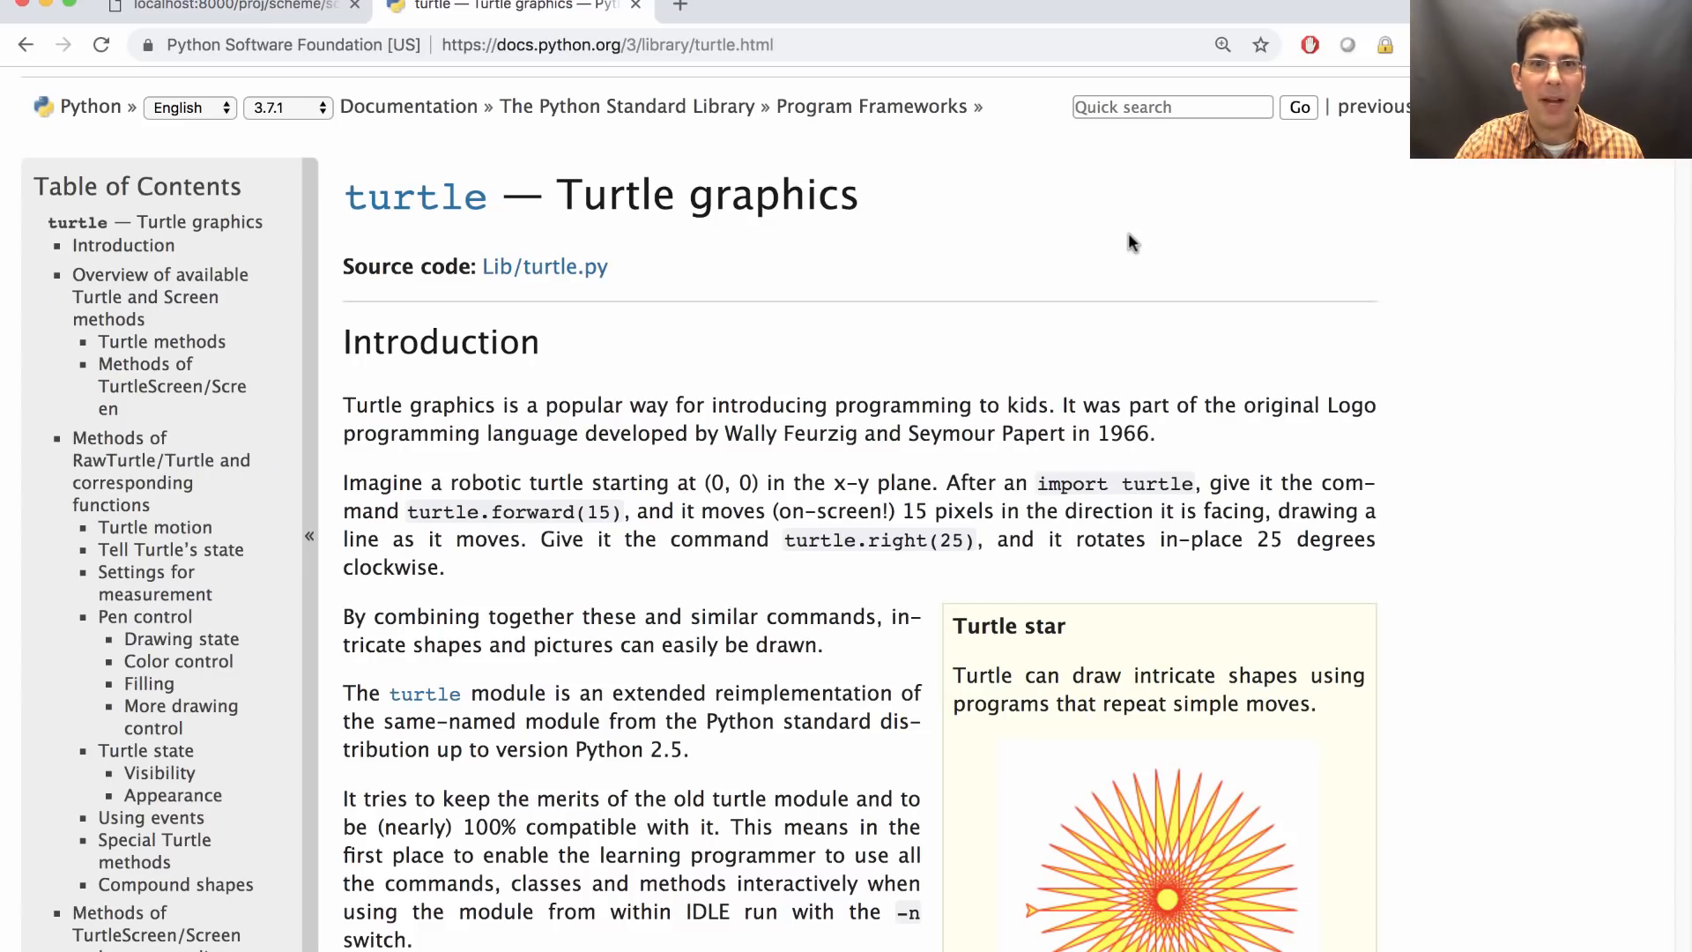
{"action": "mouse_move", "coordinate": [544, 227]}
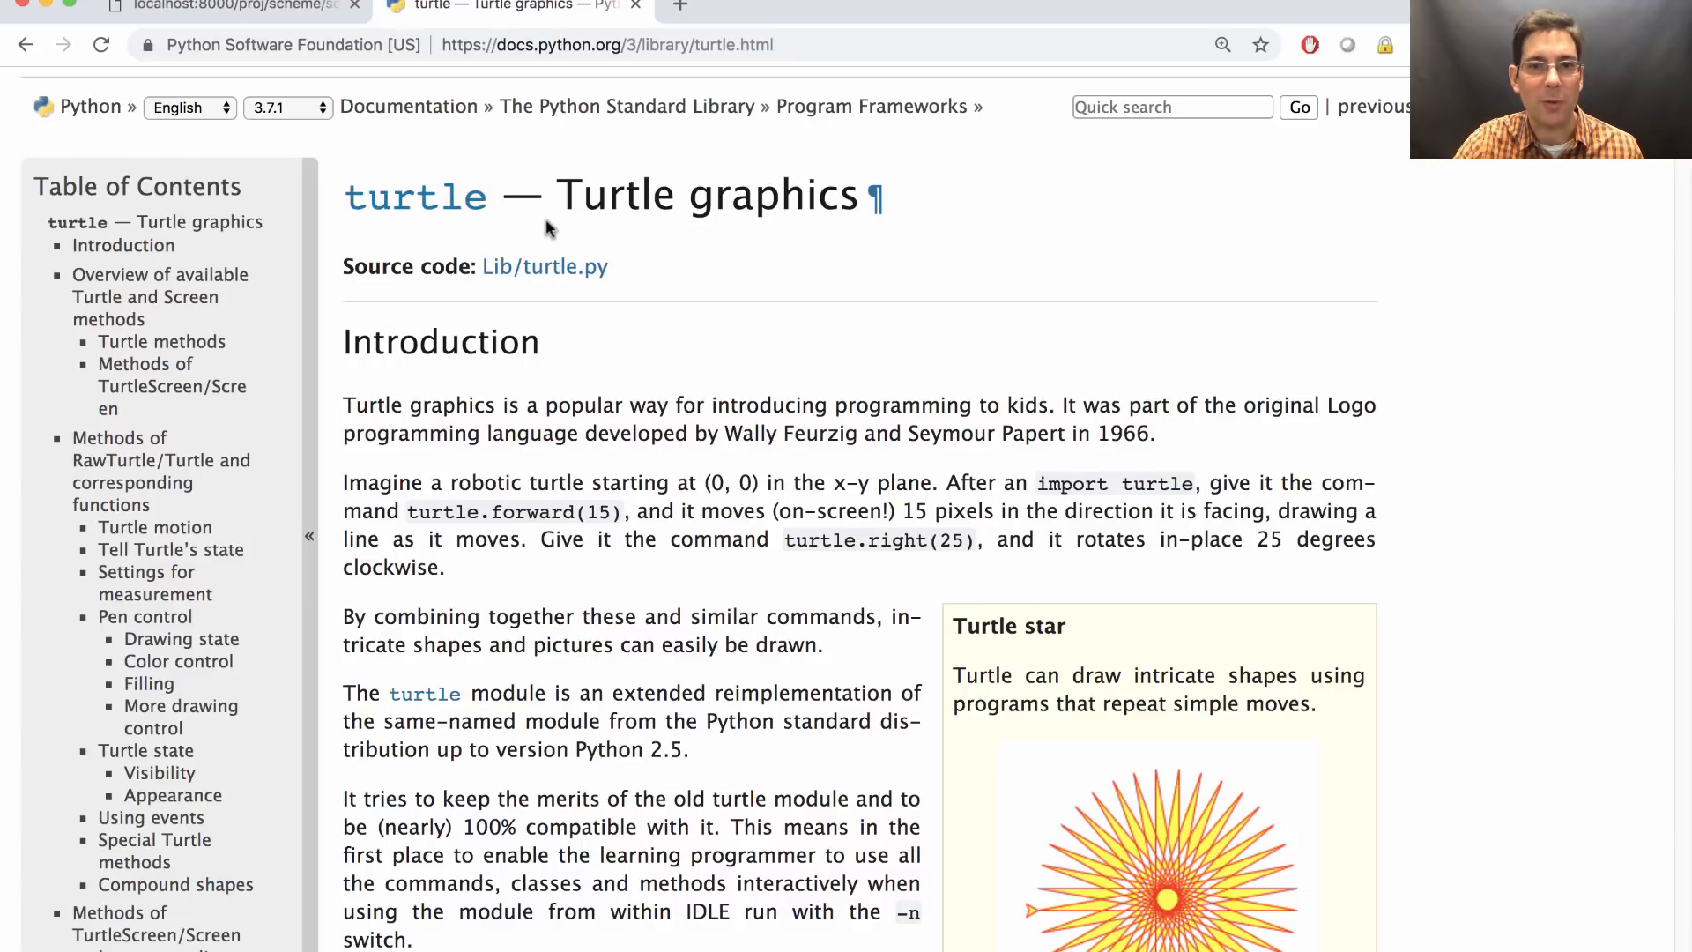
Skim the turtle documentation introduction, then return to the scheme_builtins.py source
{"action": "scroll", "scroll_direction": "down", "scroll_amount": 3}
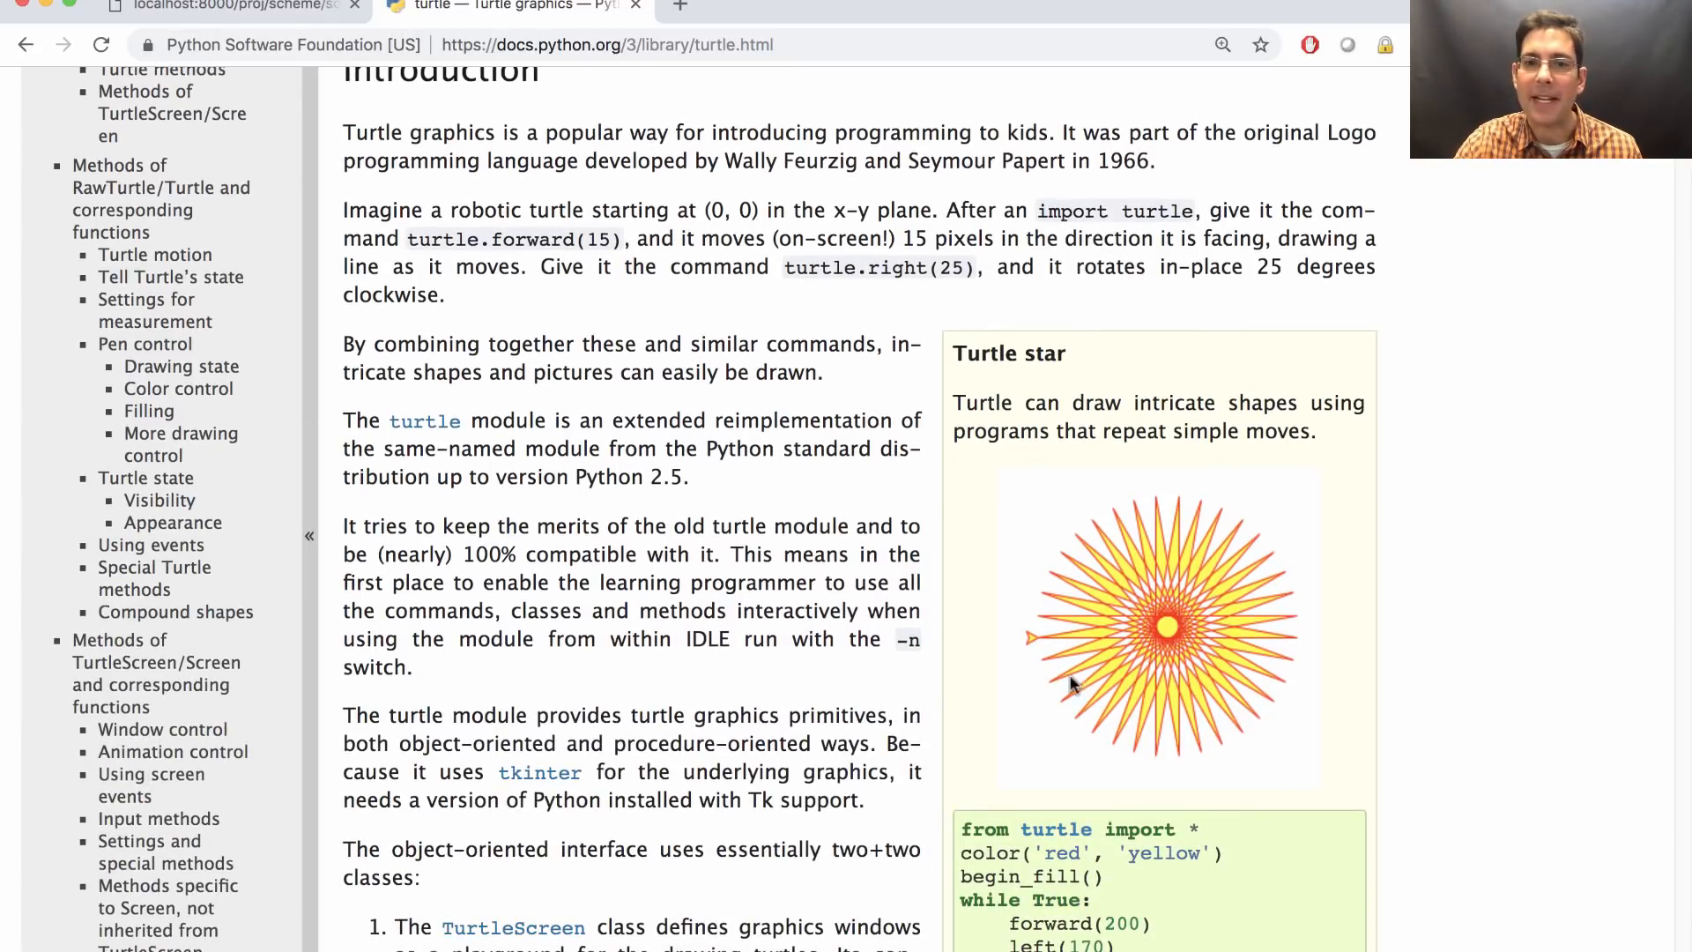
{"action": "mouse_move", "coordinate": [331, 67]}
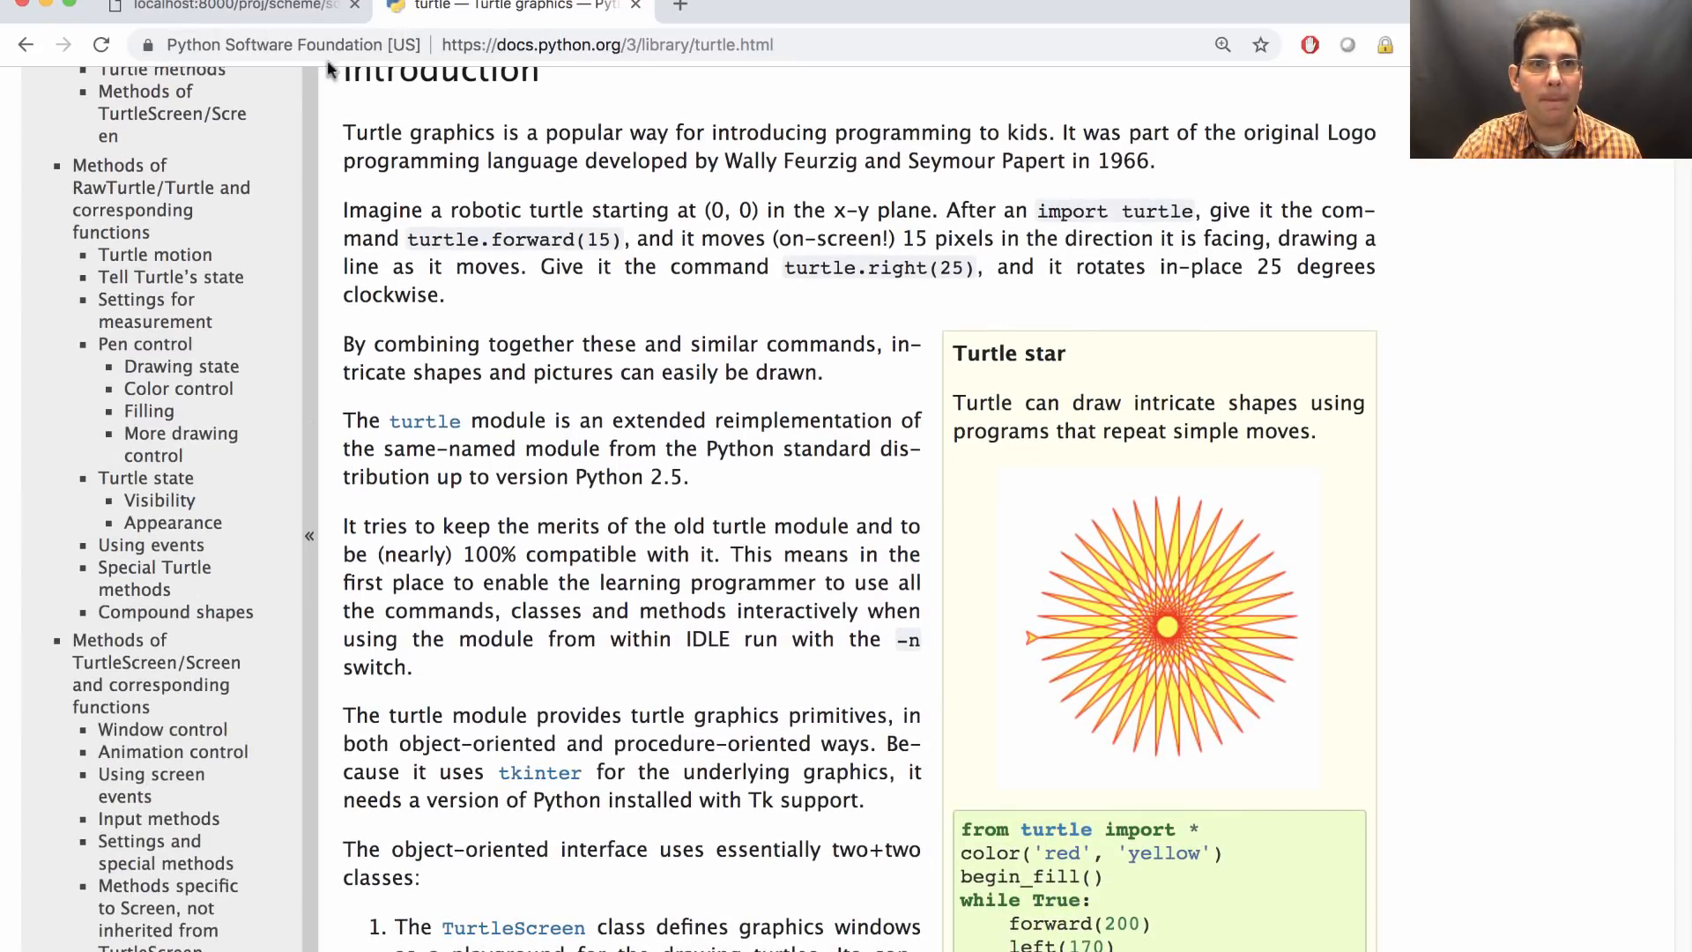
{"action": "left_click", "coordinate": [227, 7]}
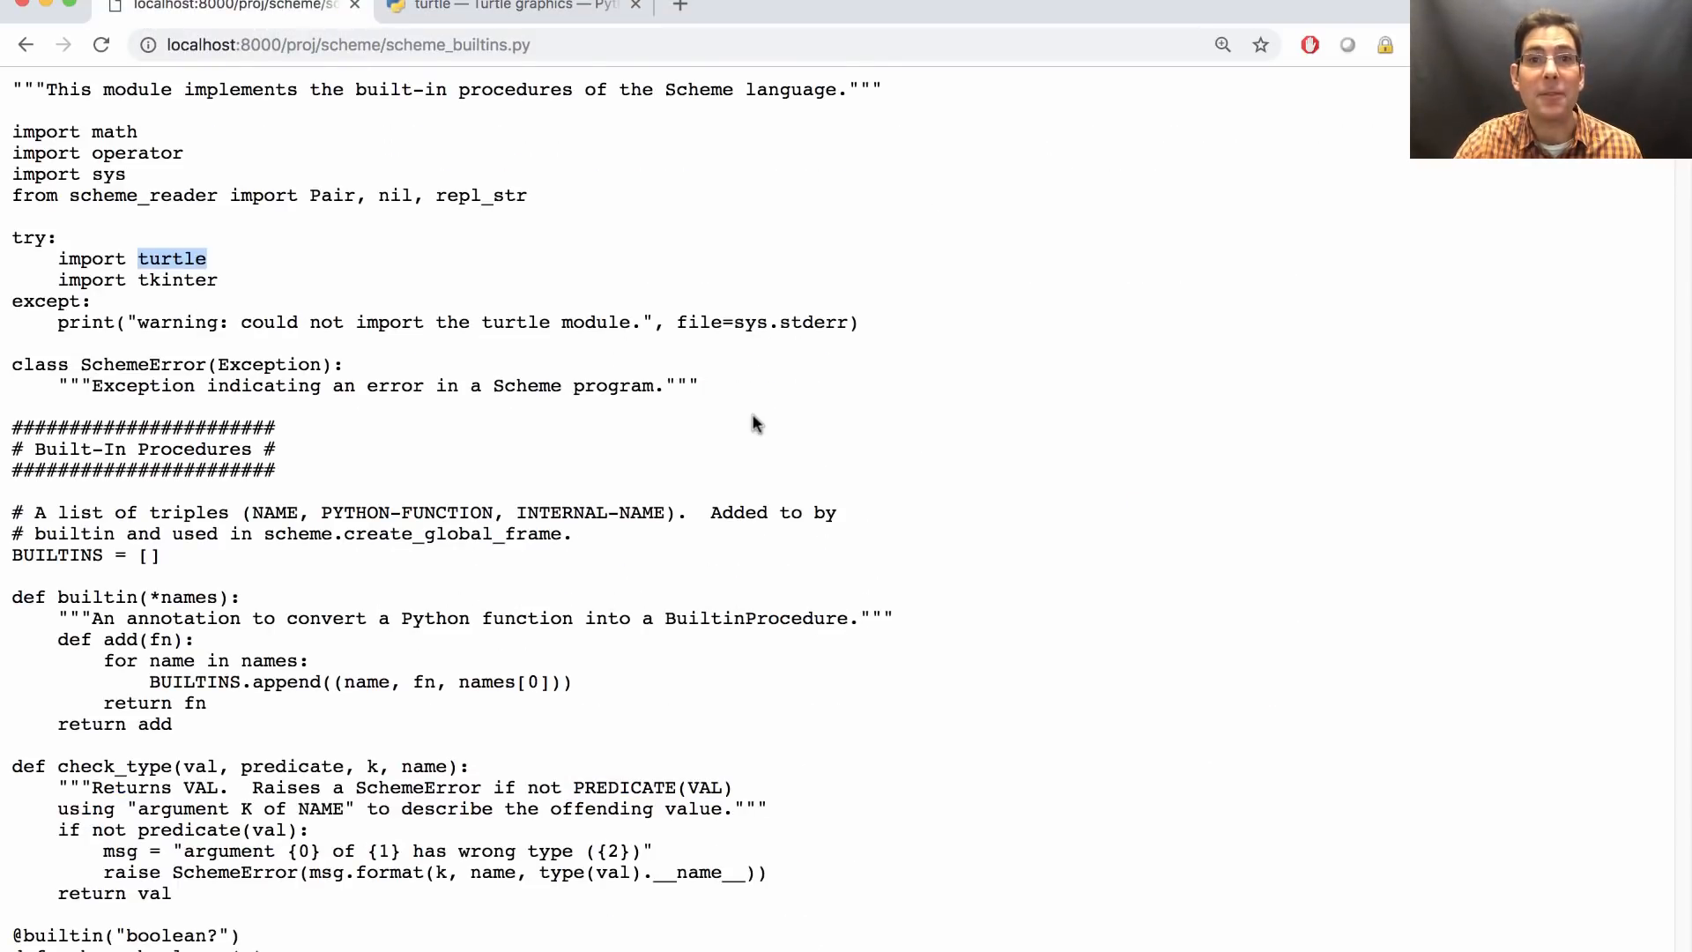
{"action": "mouse_move", "coordinate": [874, 487]}
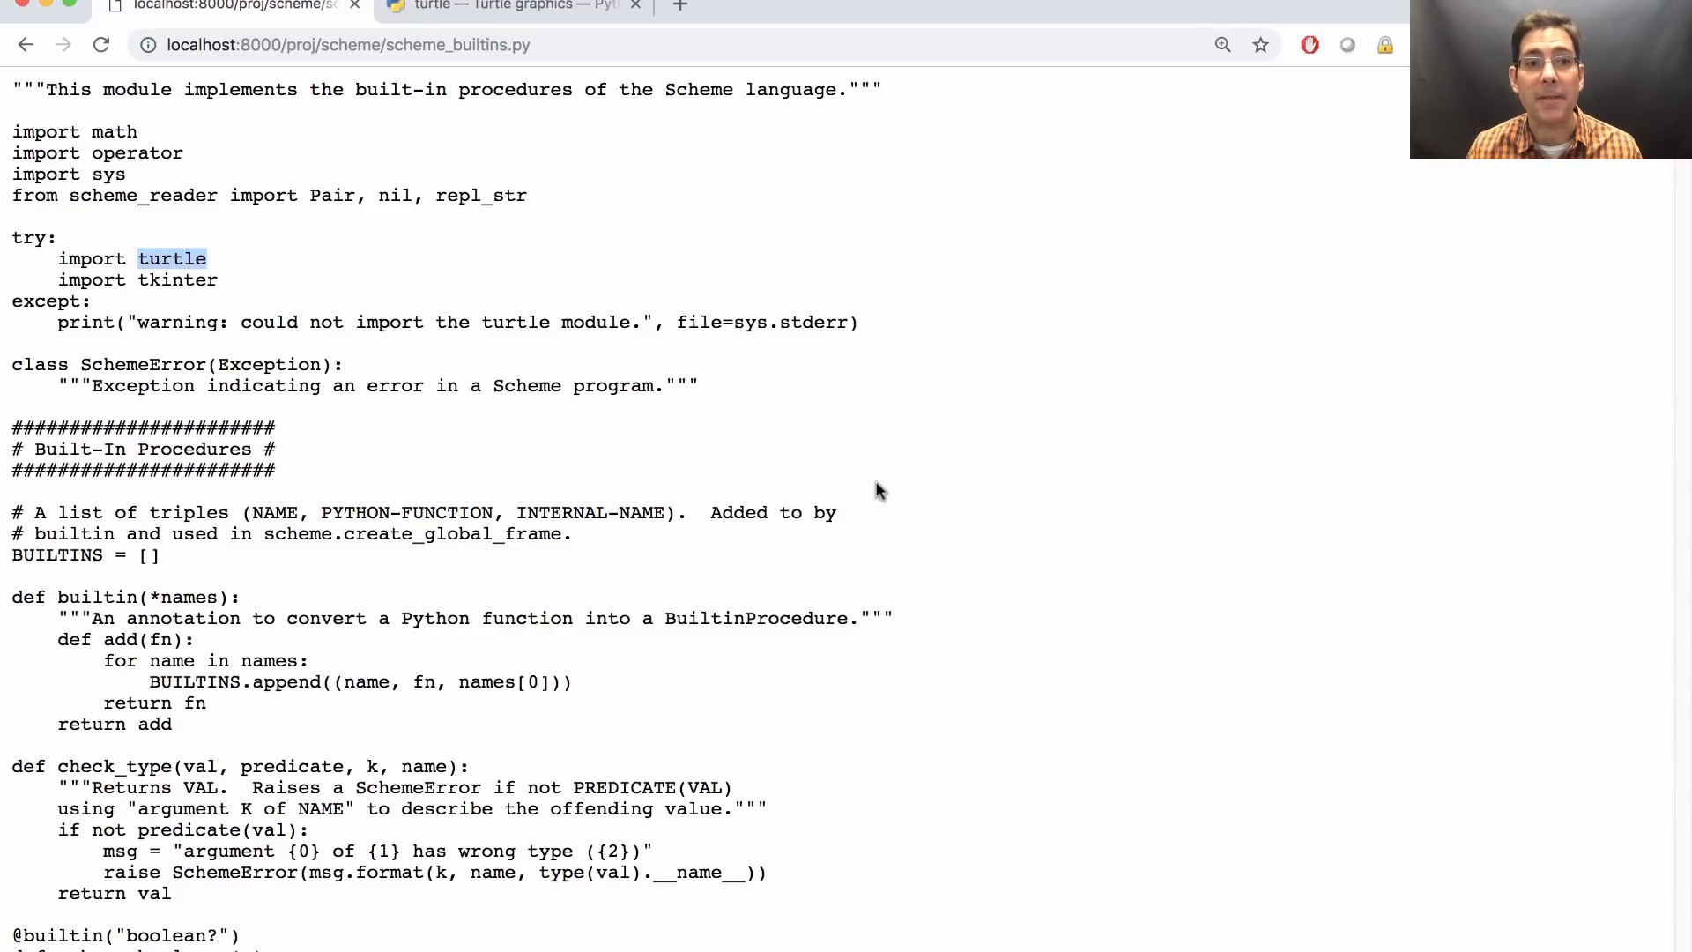
Review the Turtle graphics procedures section of scheme_builtins.py
{"action": "scroll", "scroll_direction": "down", "scroll_amount": 3}
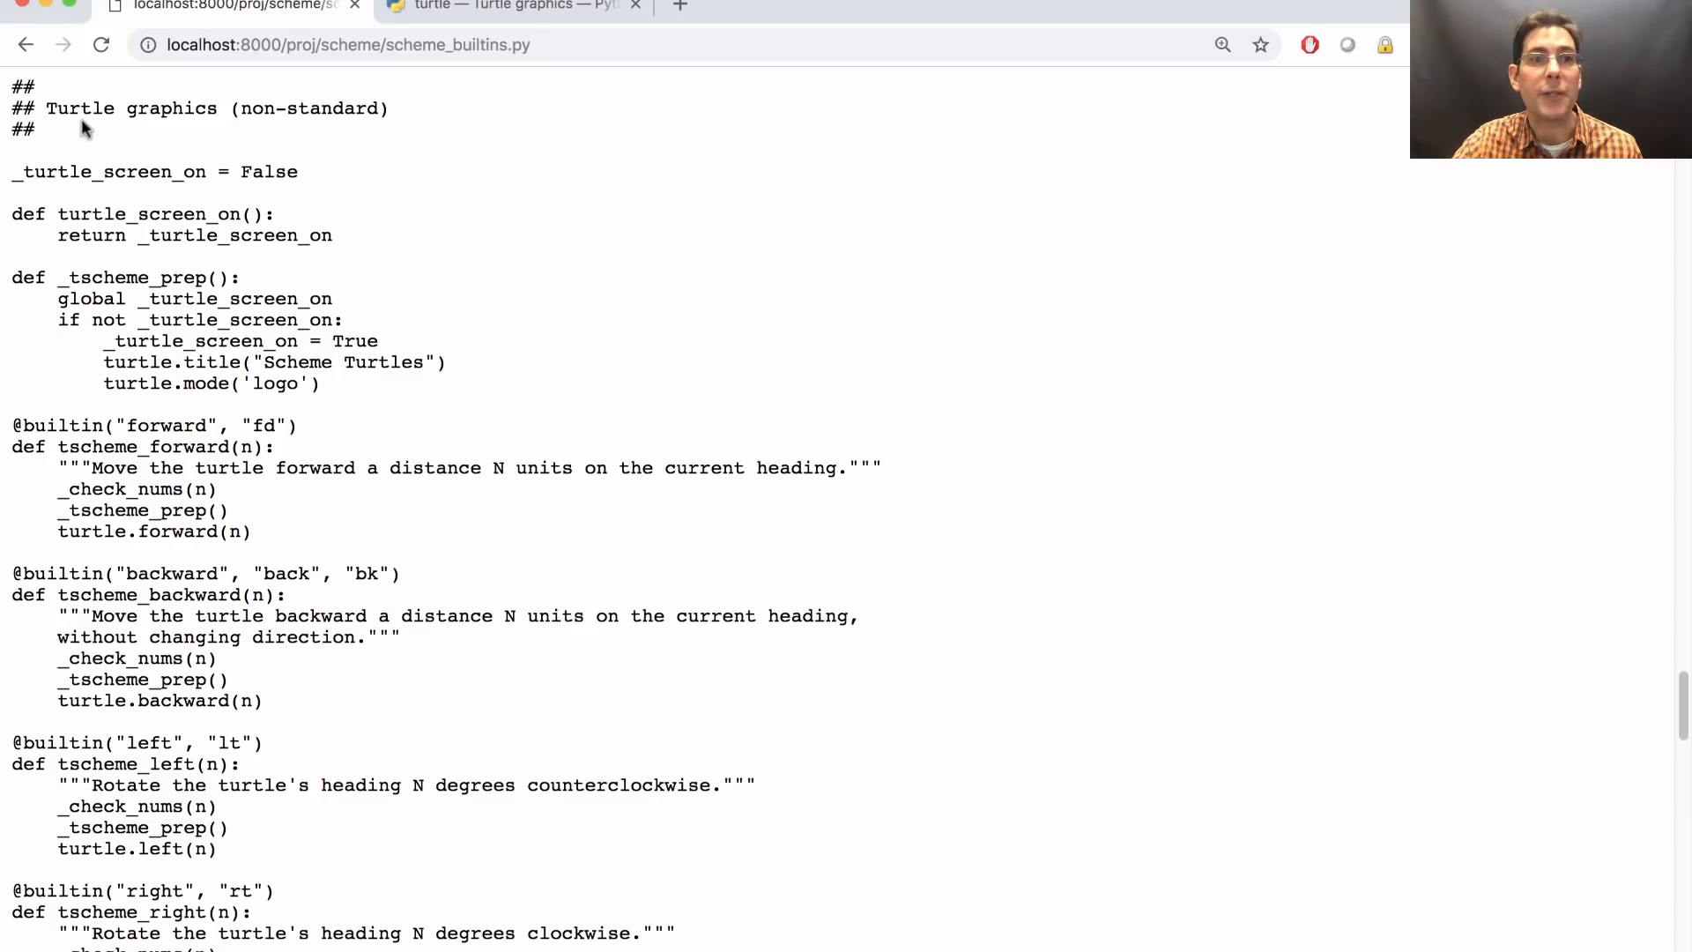
{"action": "mouse_move", "coordinate": [380, 201]}
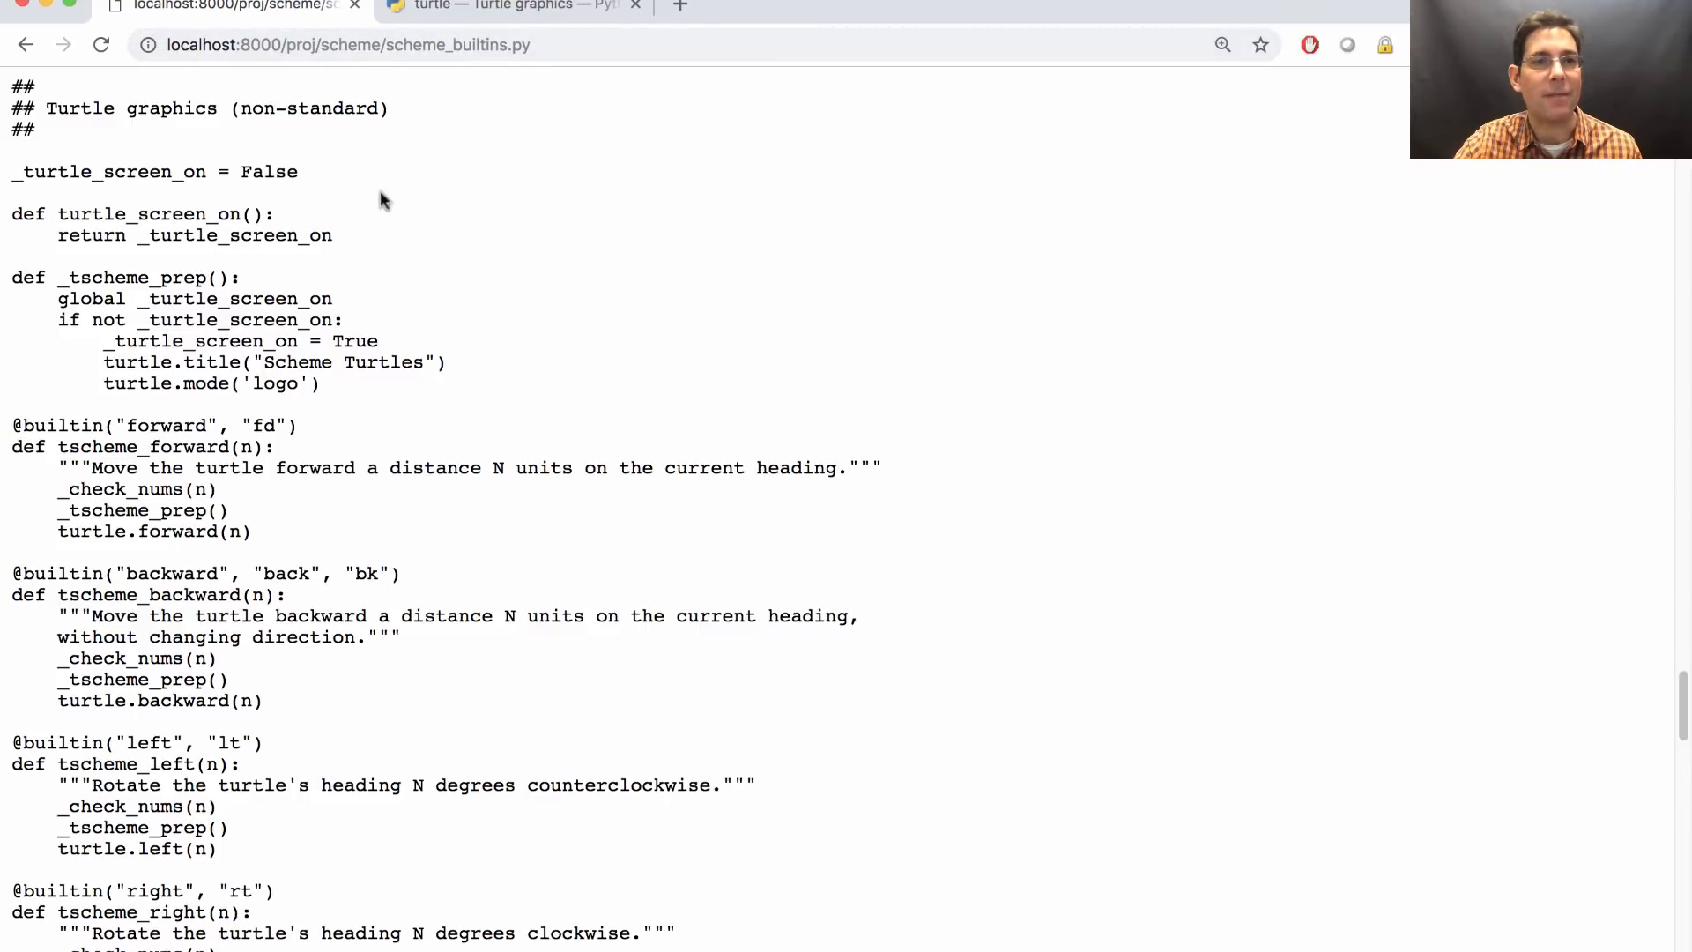
{"action": "scroll", "scroll_direction": "down", "scroll_amount": 3}
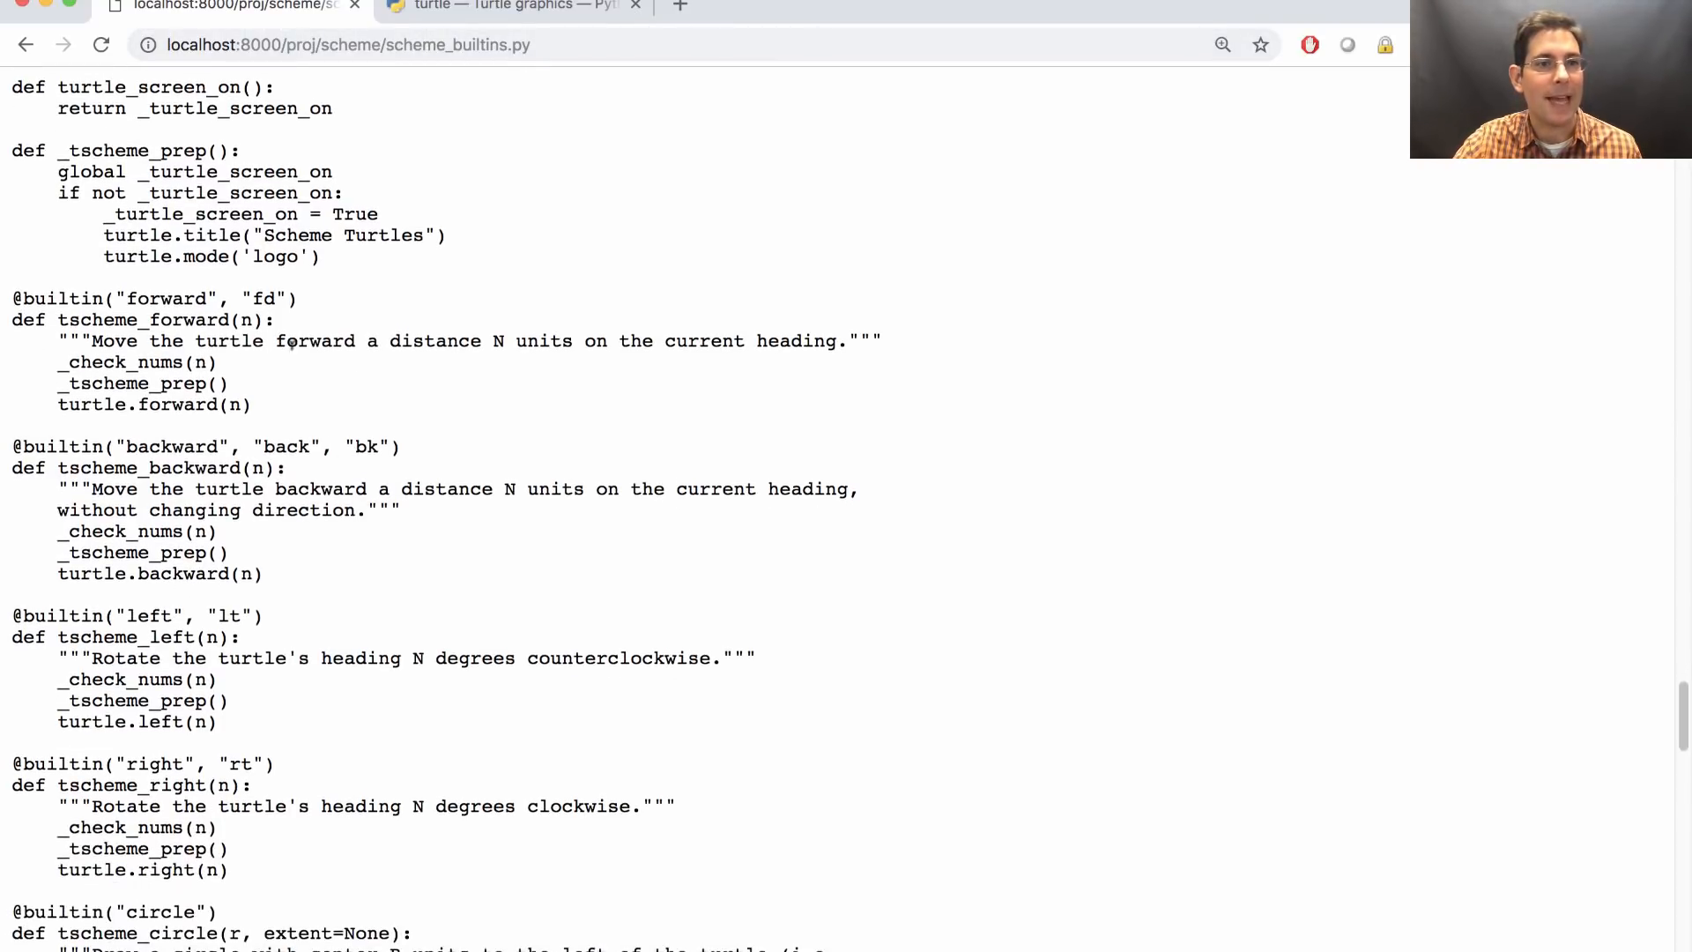
{"action": "scroll", "scroll_direction": "down", "scroll_amount": 3}
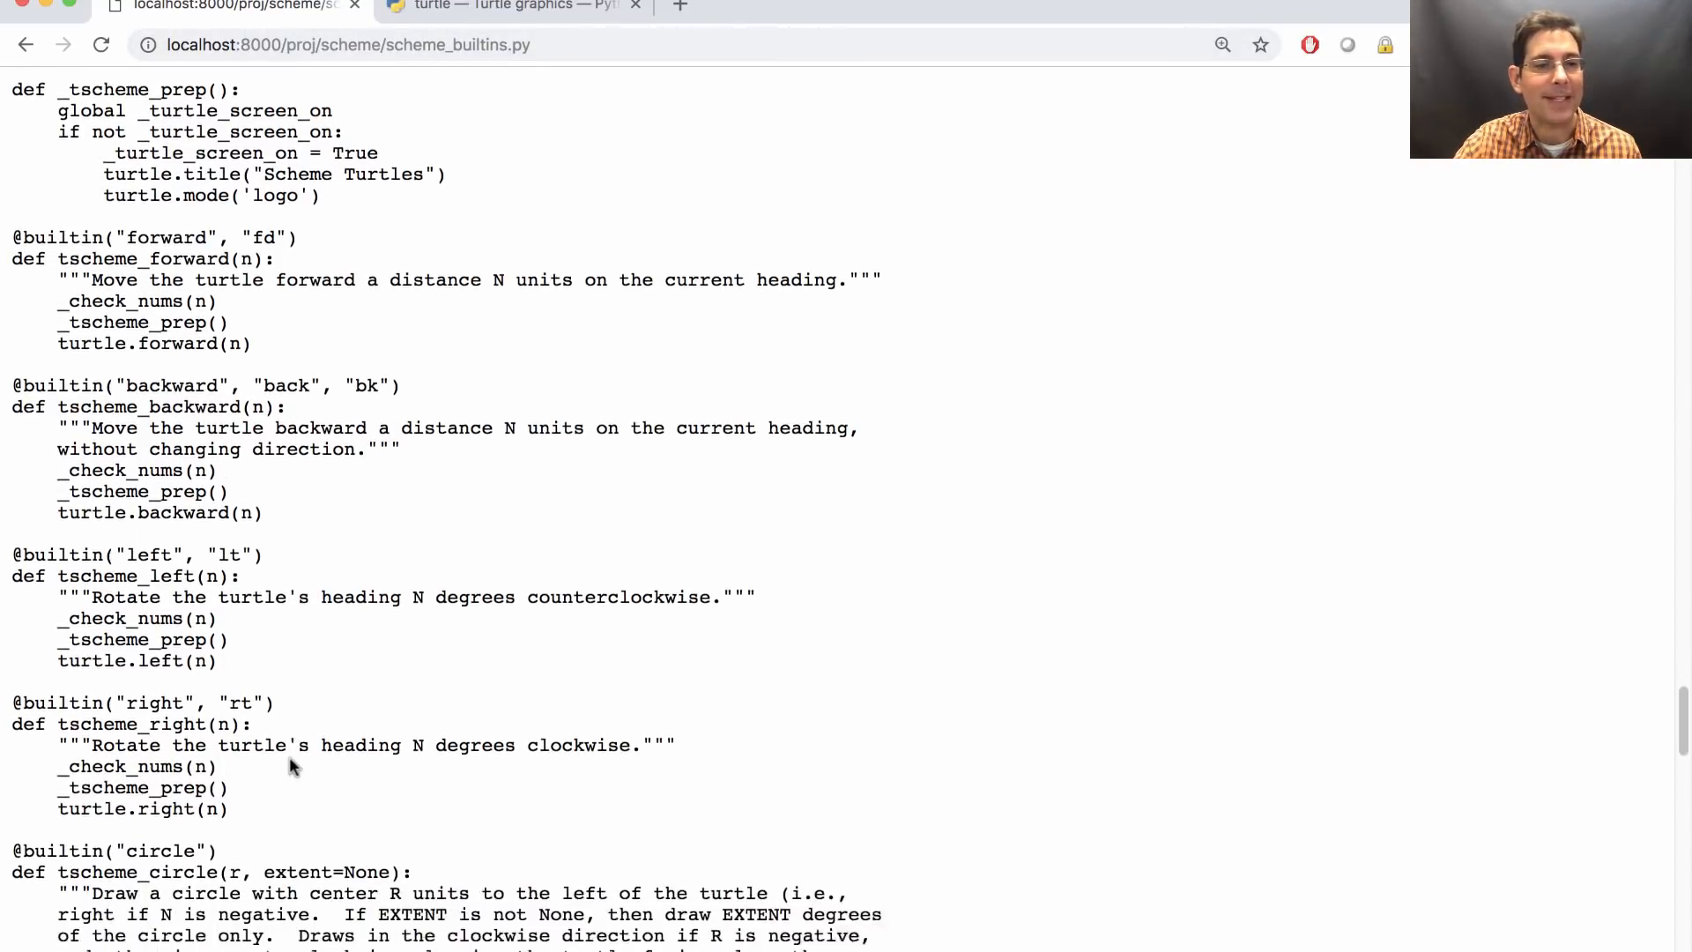
{"action": "scroll", "scroll_direction": "down", "scroll_amount": 3}
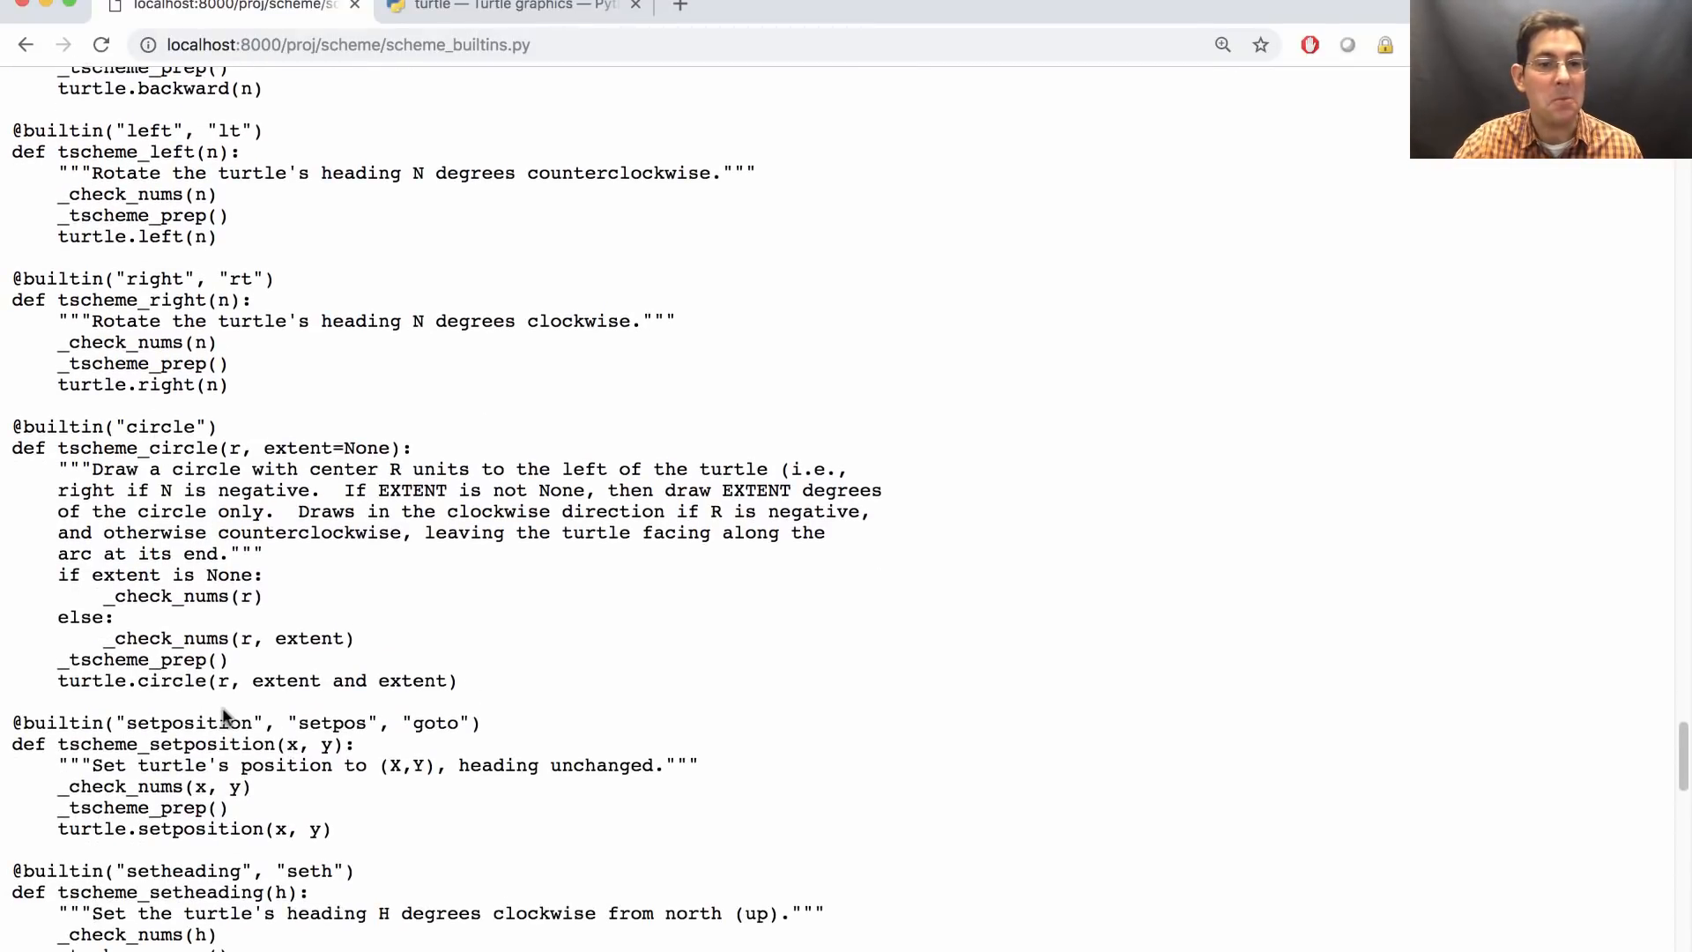
{"action": "scroll", "scroll_direction": "down", "scroll_amount": 3}
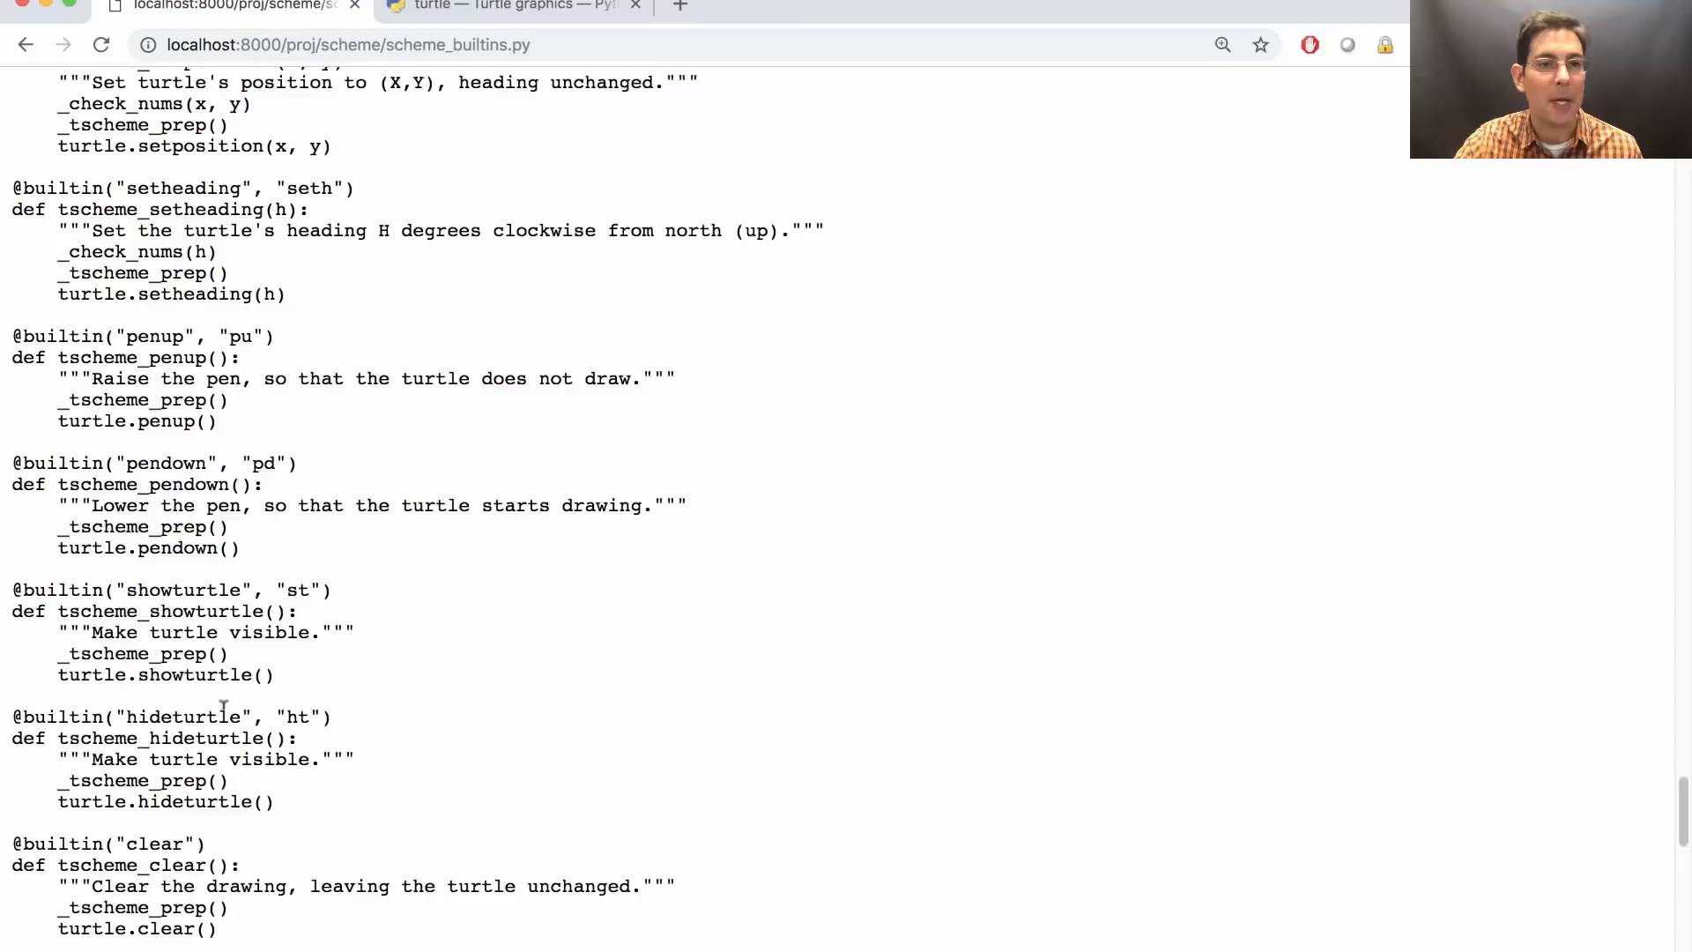
{"action": "scroll", "scroll_direction": "down", "scroll_amount": 3}
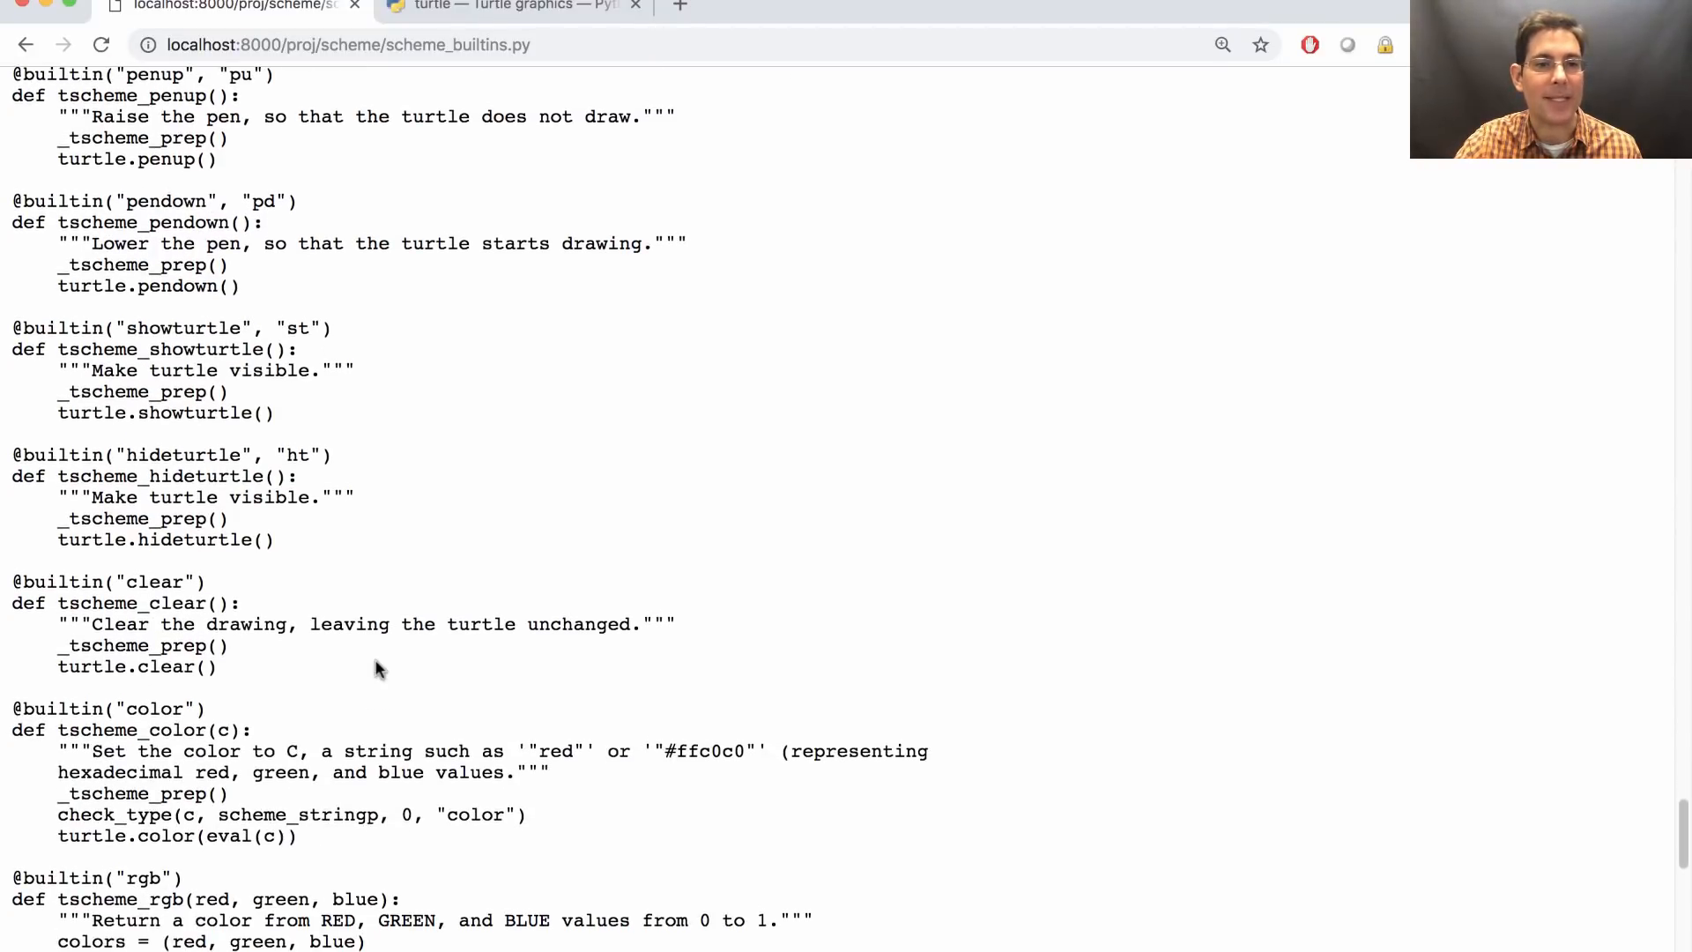
{"action": "mouse_move", "coordinate": [389, 612]}
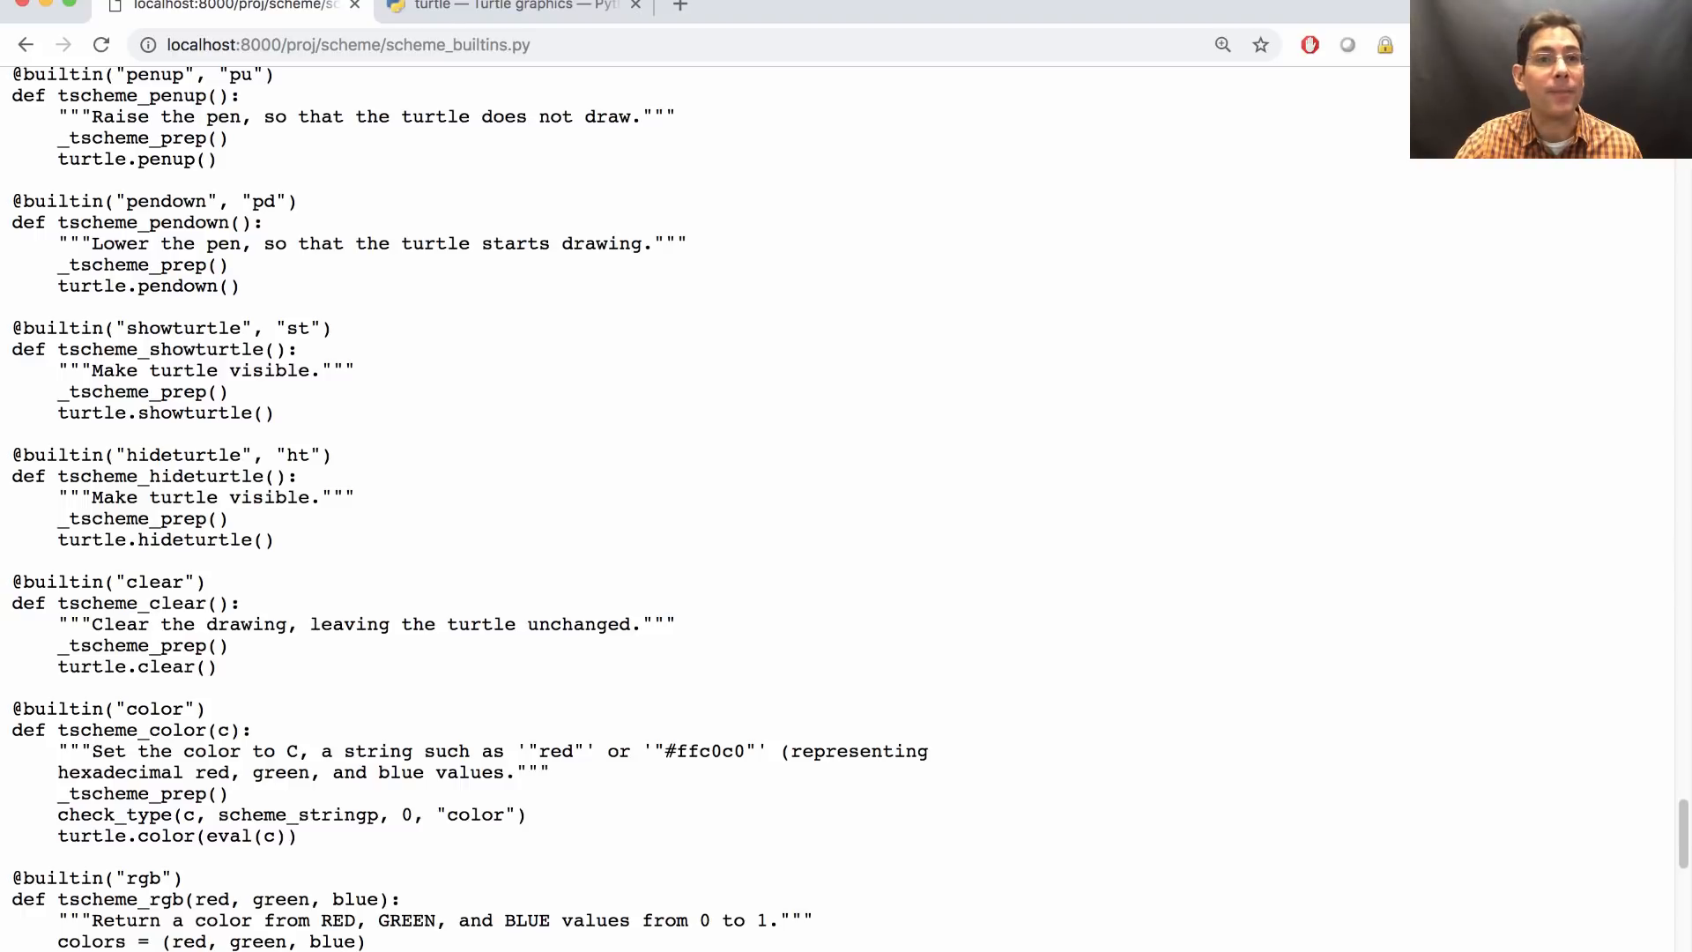
Compare with the Python turtle docs, then review the remaining builtins through pixel and screen size functions
{"action": "left_click", "coordinate": [507, 6]}
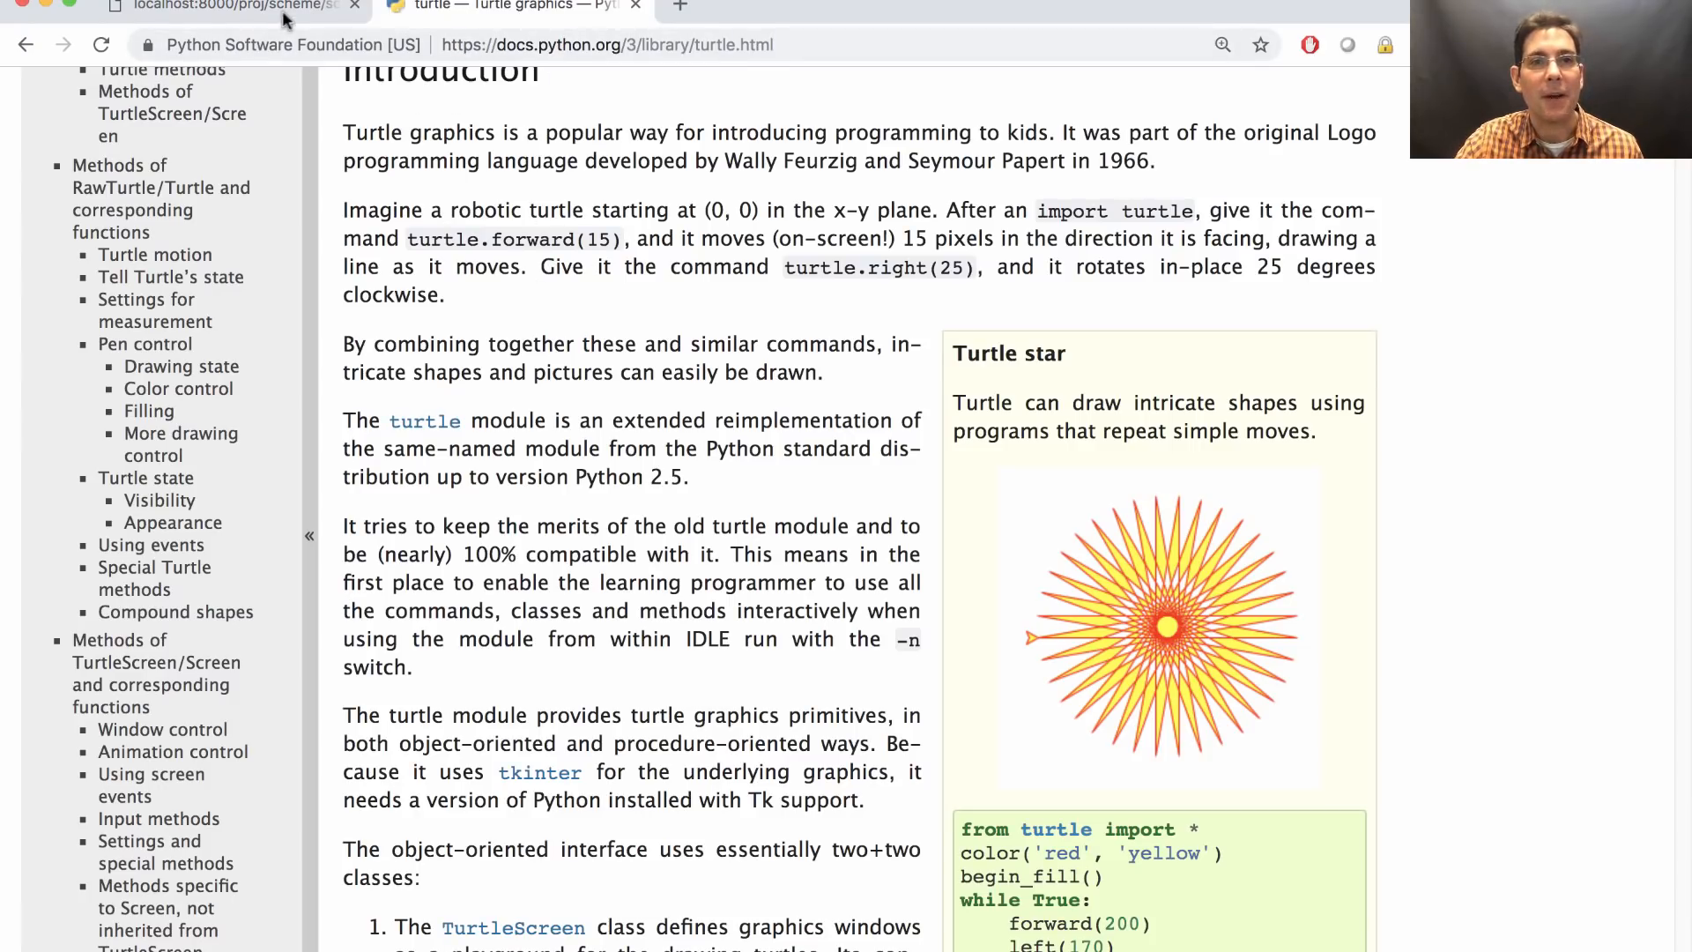
{"action": "mouse_move", "coordinate": [231, 6]}
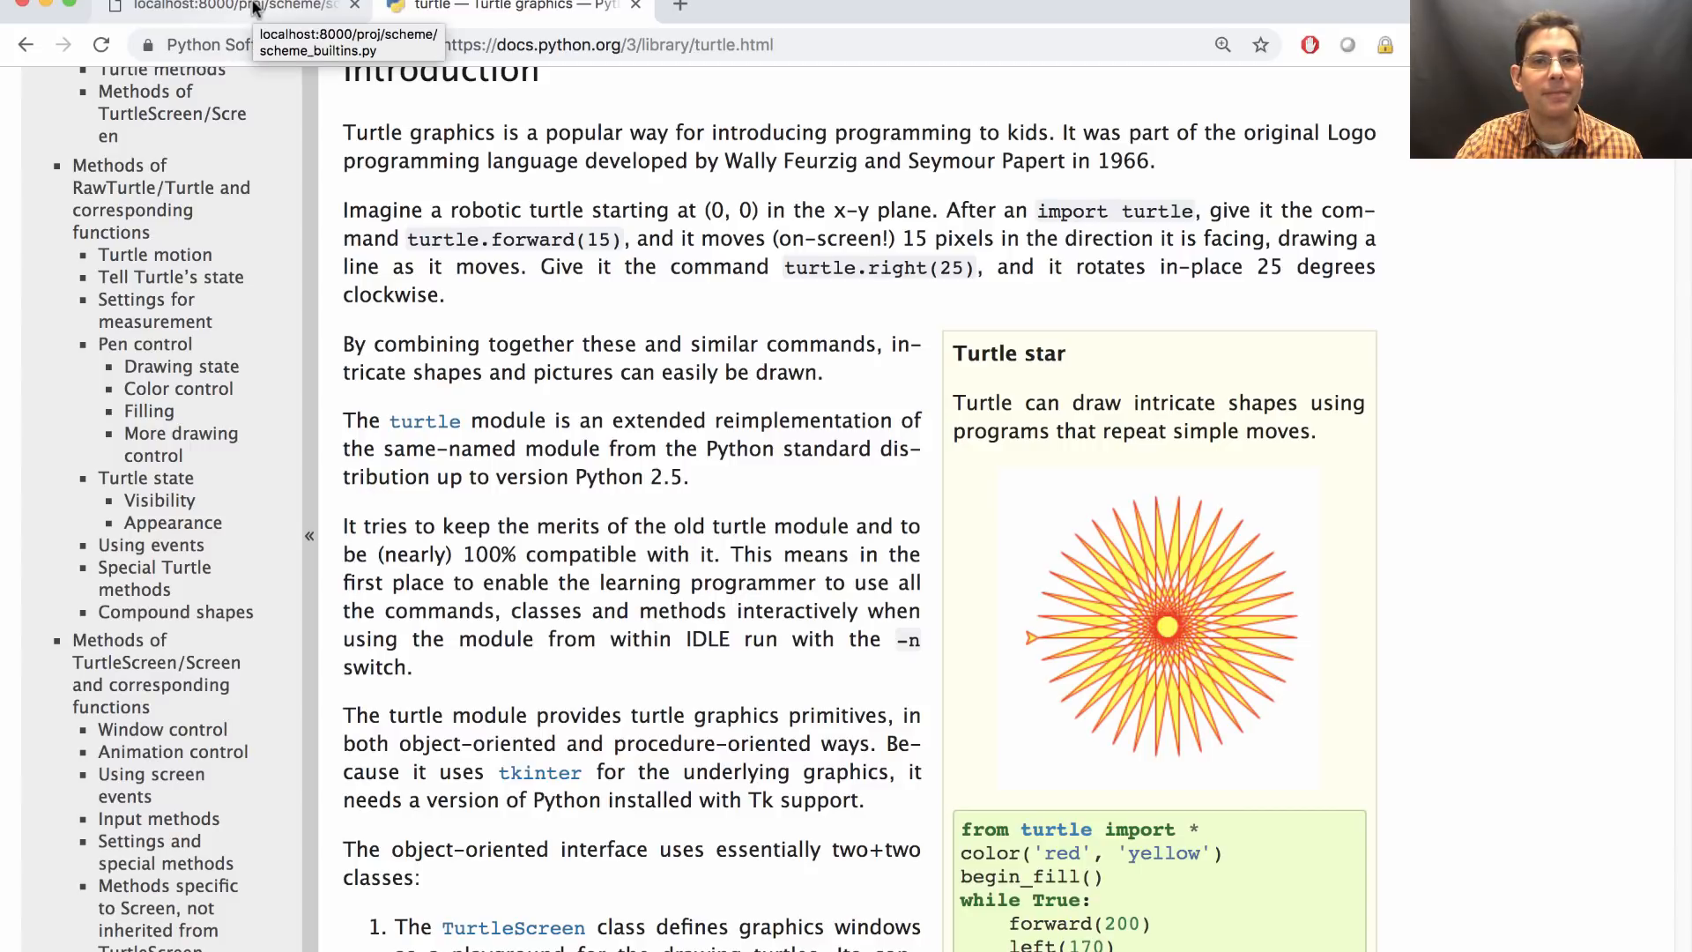
{"action": "left_click", "coordinate": [194, 9]}
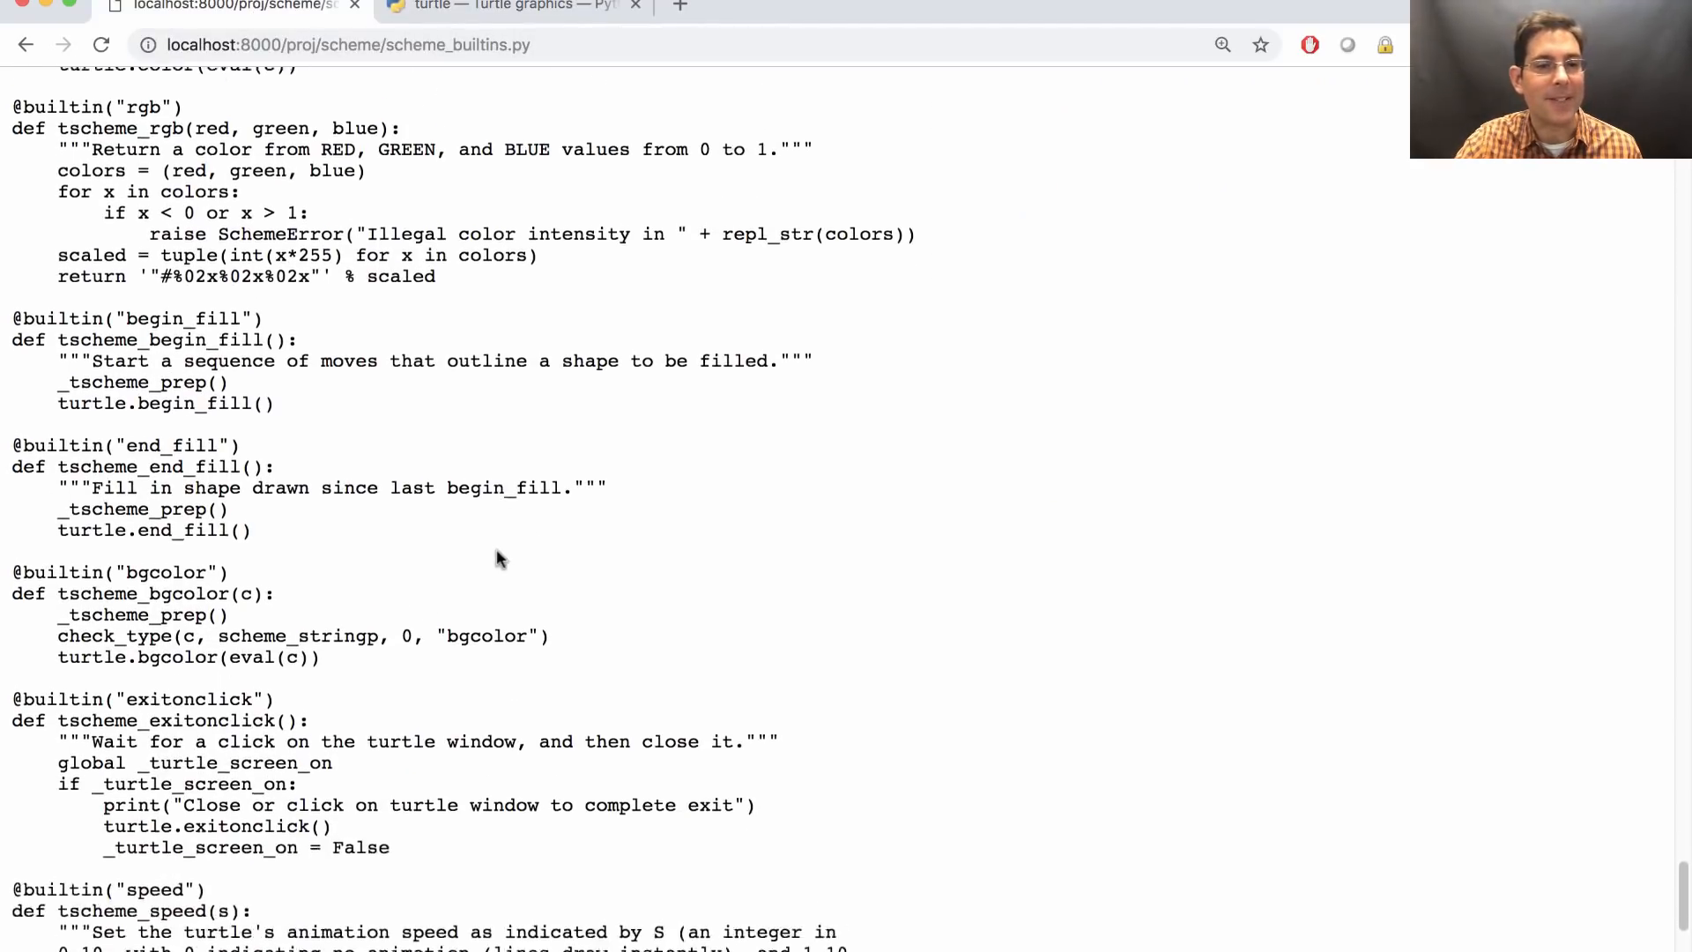
{"action": "scroll", "scroll_direction": "down", "scroll_amount": 3}
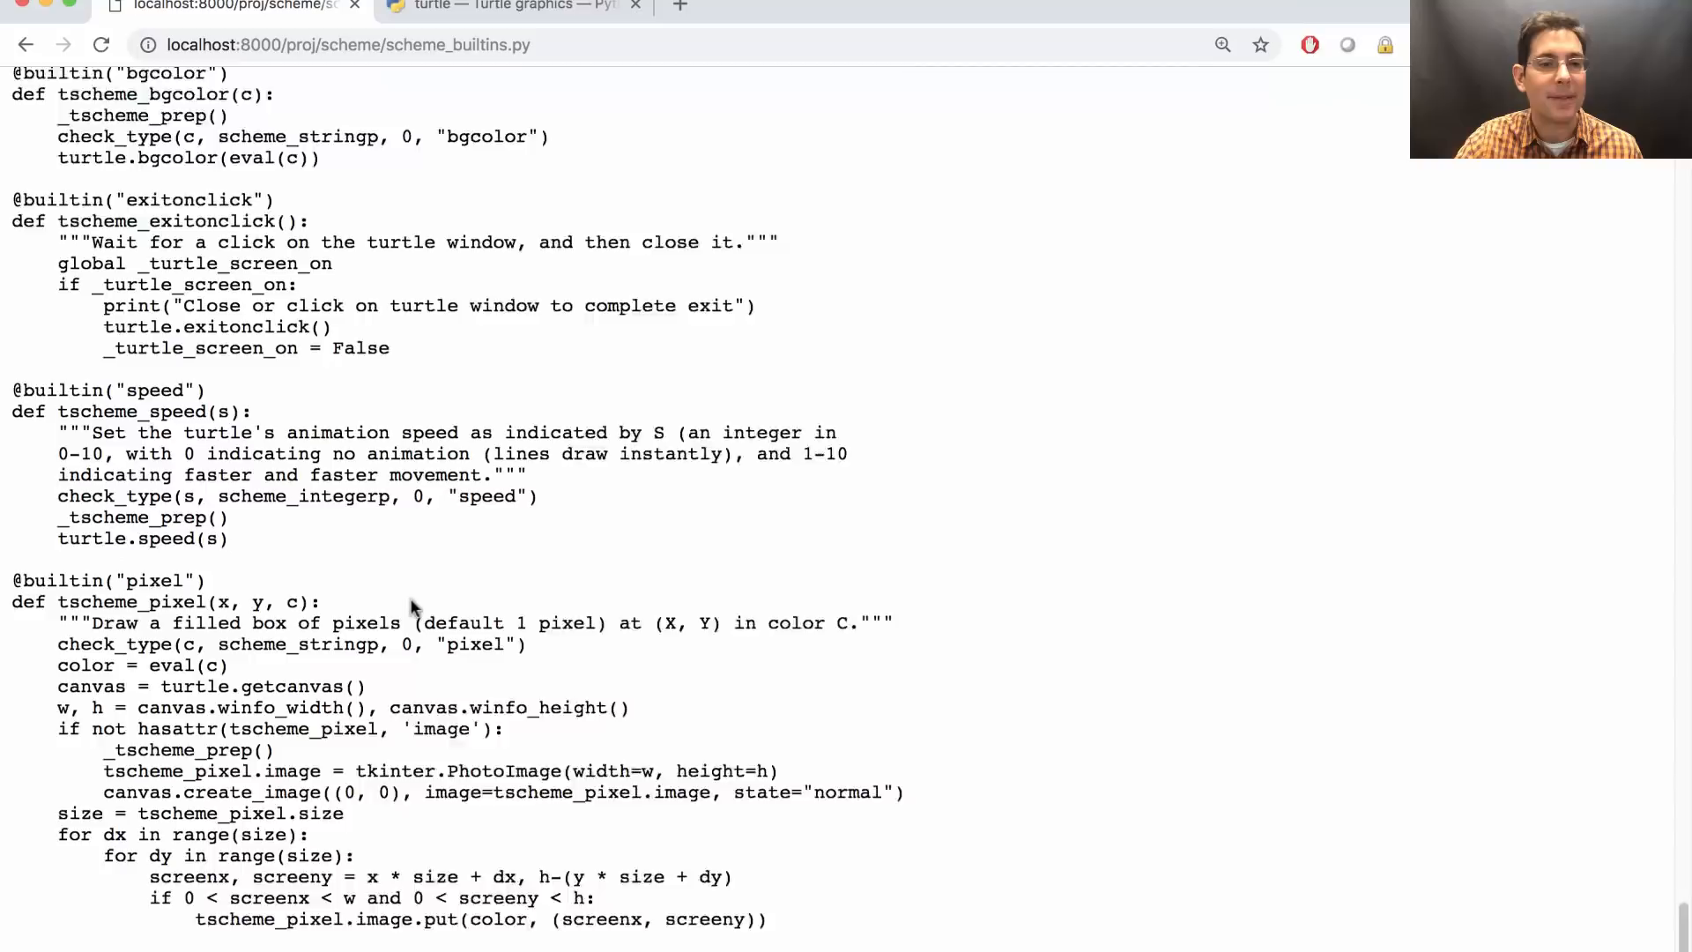
{"action": "scroll", "scroll_direction": "down", "scroll_amount": 3}
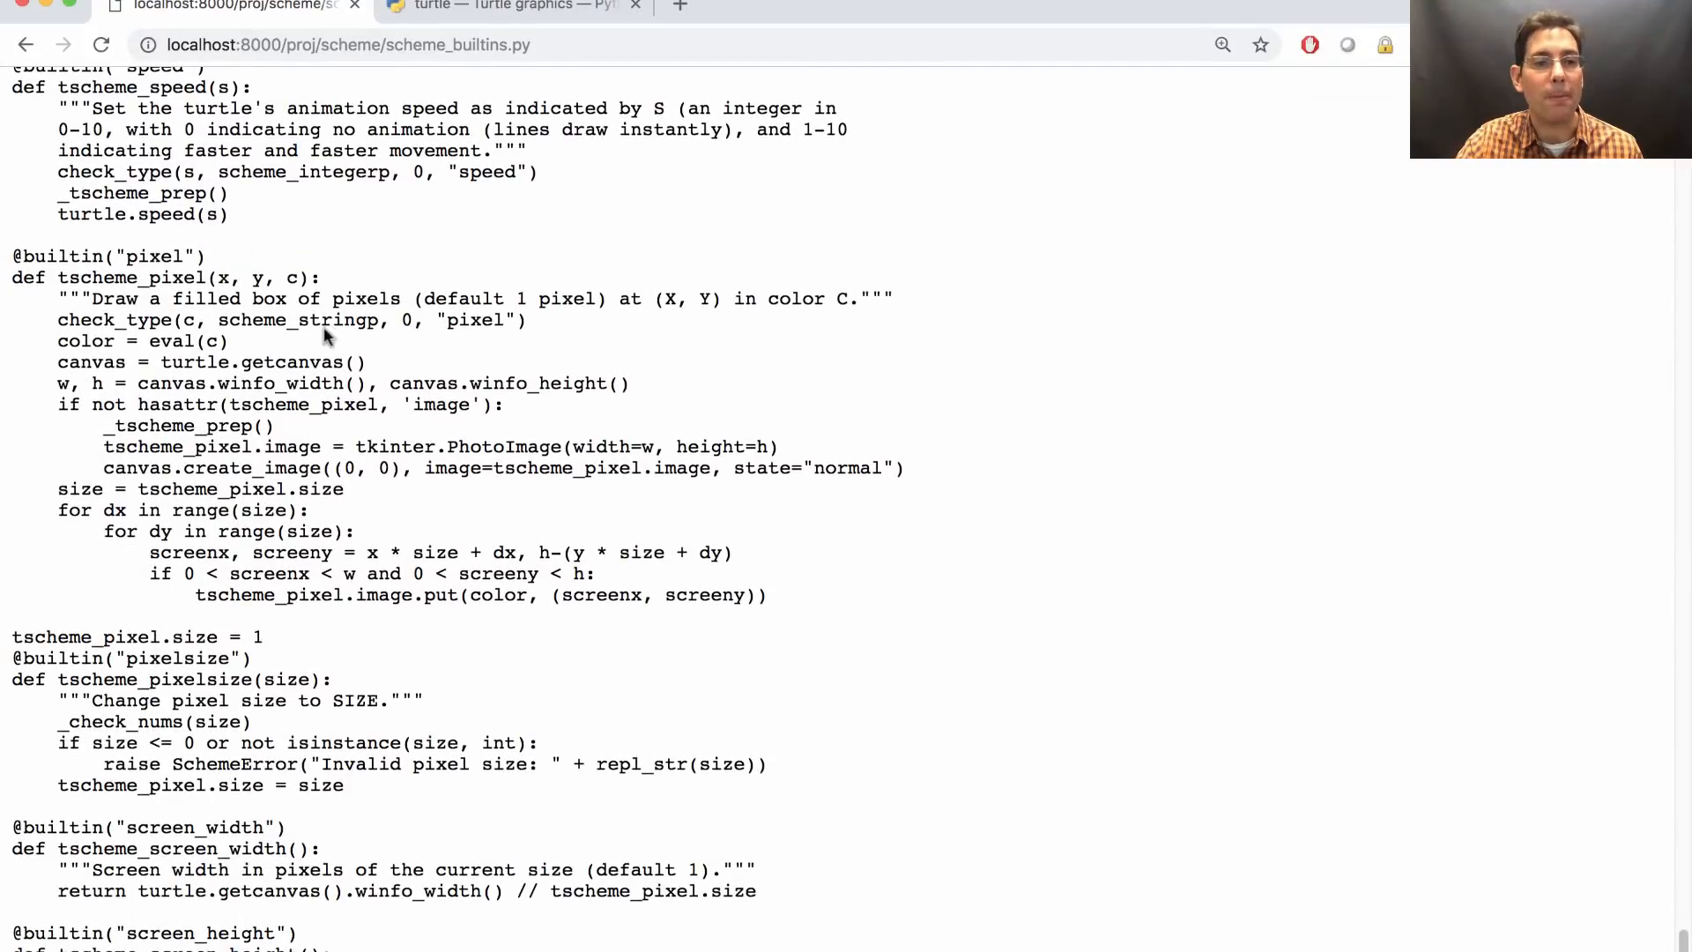
{"action": "scroll", "scroll_direction": "down", "scroll_amount": 3}
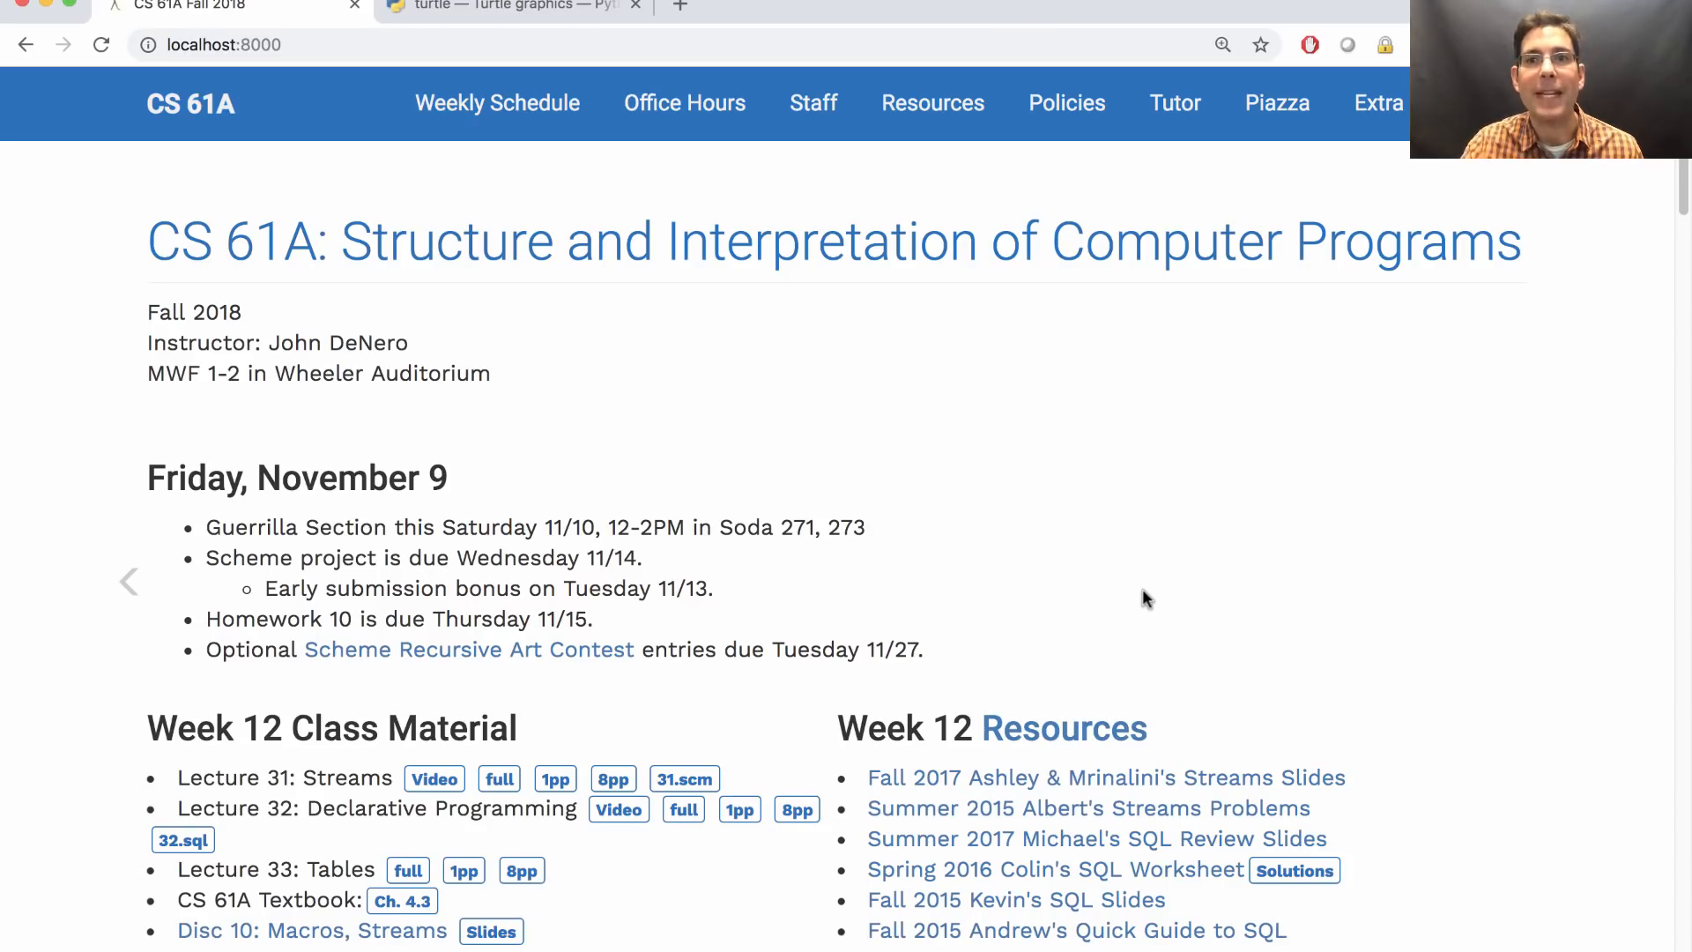
{"action": "left_click", "coordinate": [1379, 102]}
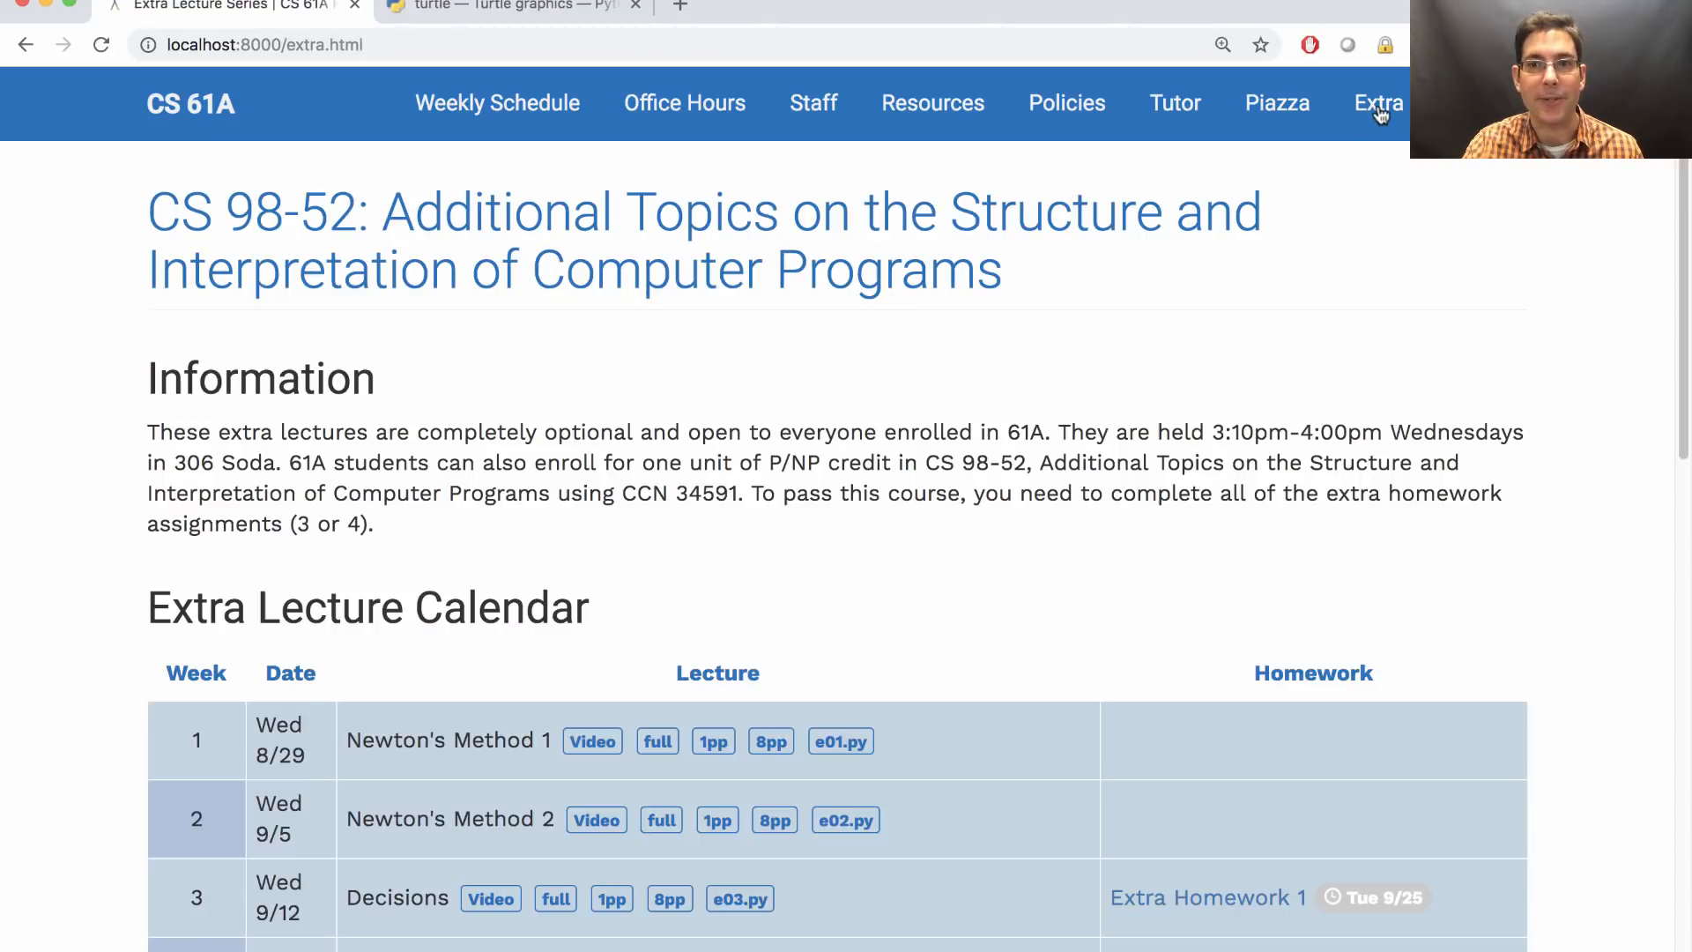
{"action": "scroll", "scroll_direction": "down", "scroll_amount": 3}
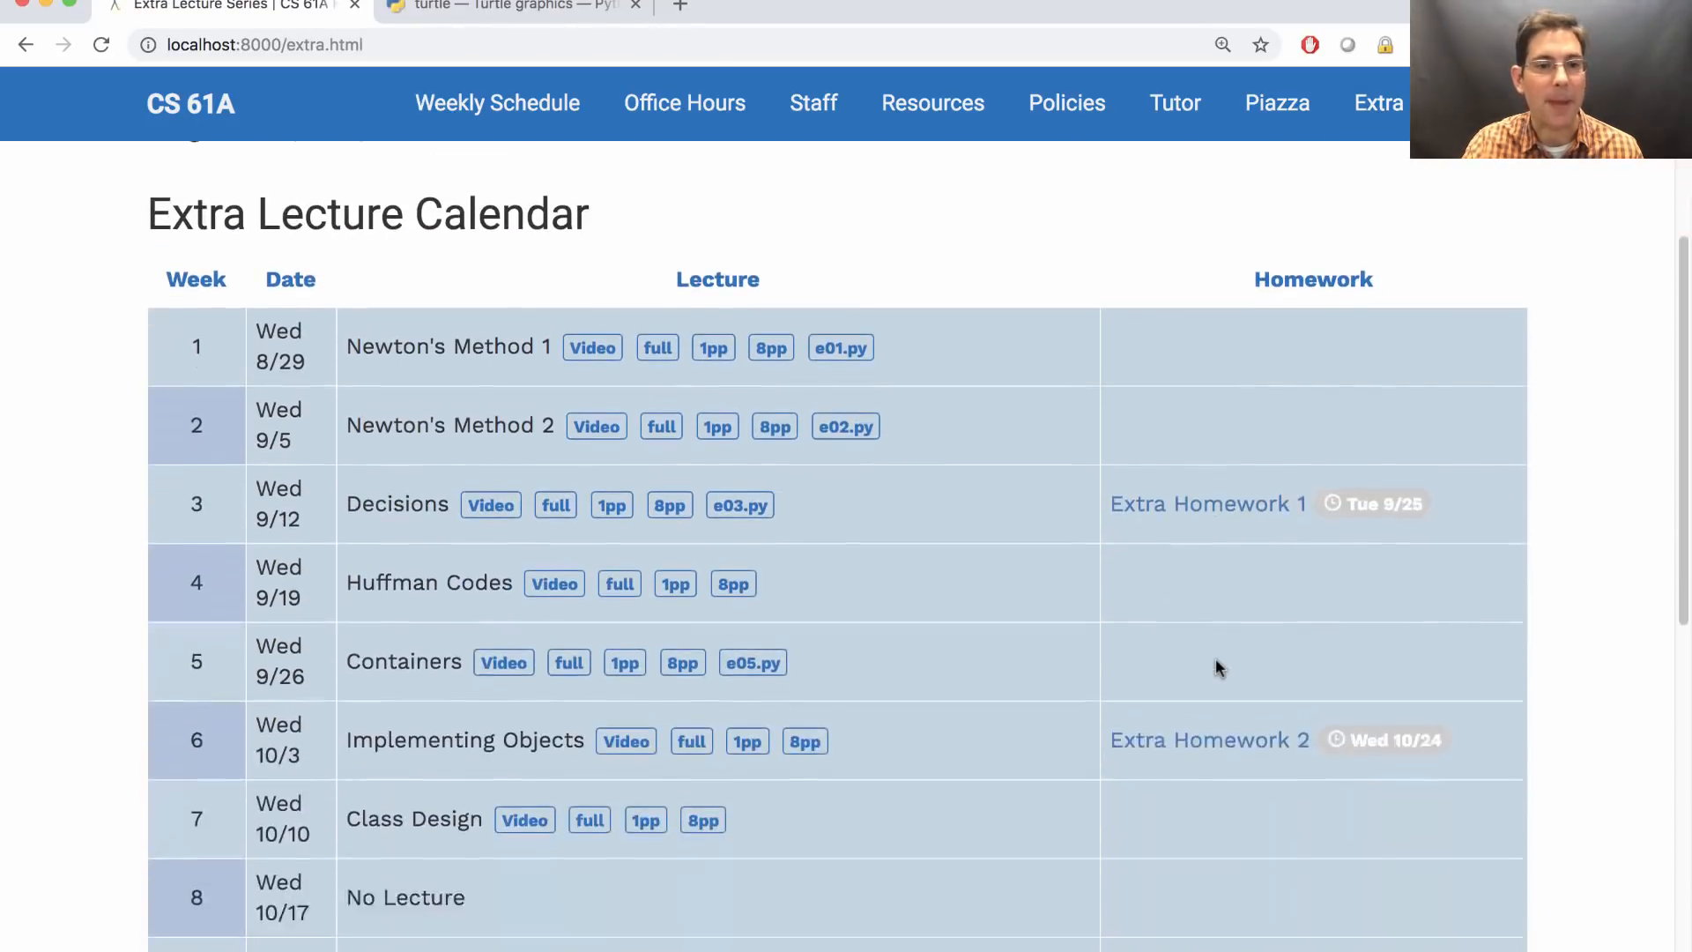
{"action": "scroll", "scroll_direction": "down", "scroll_amount": 3}
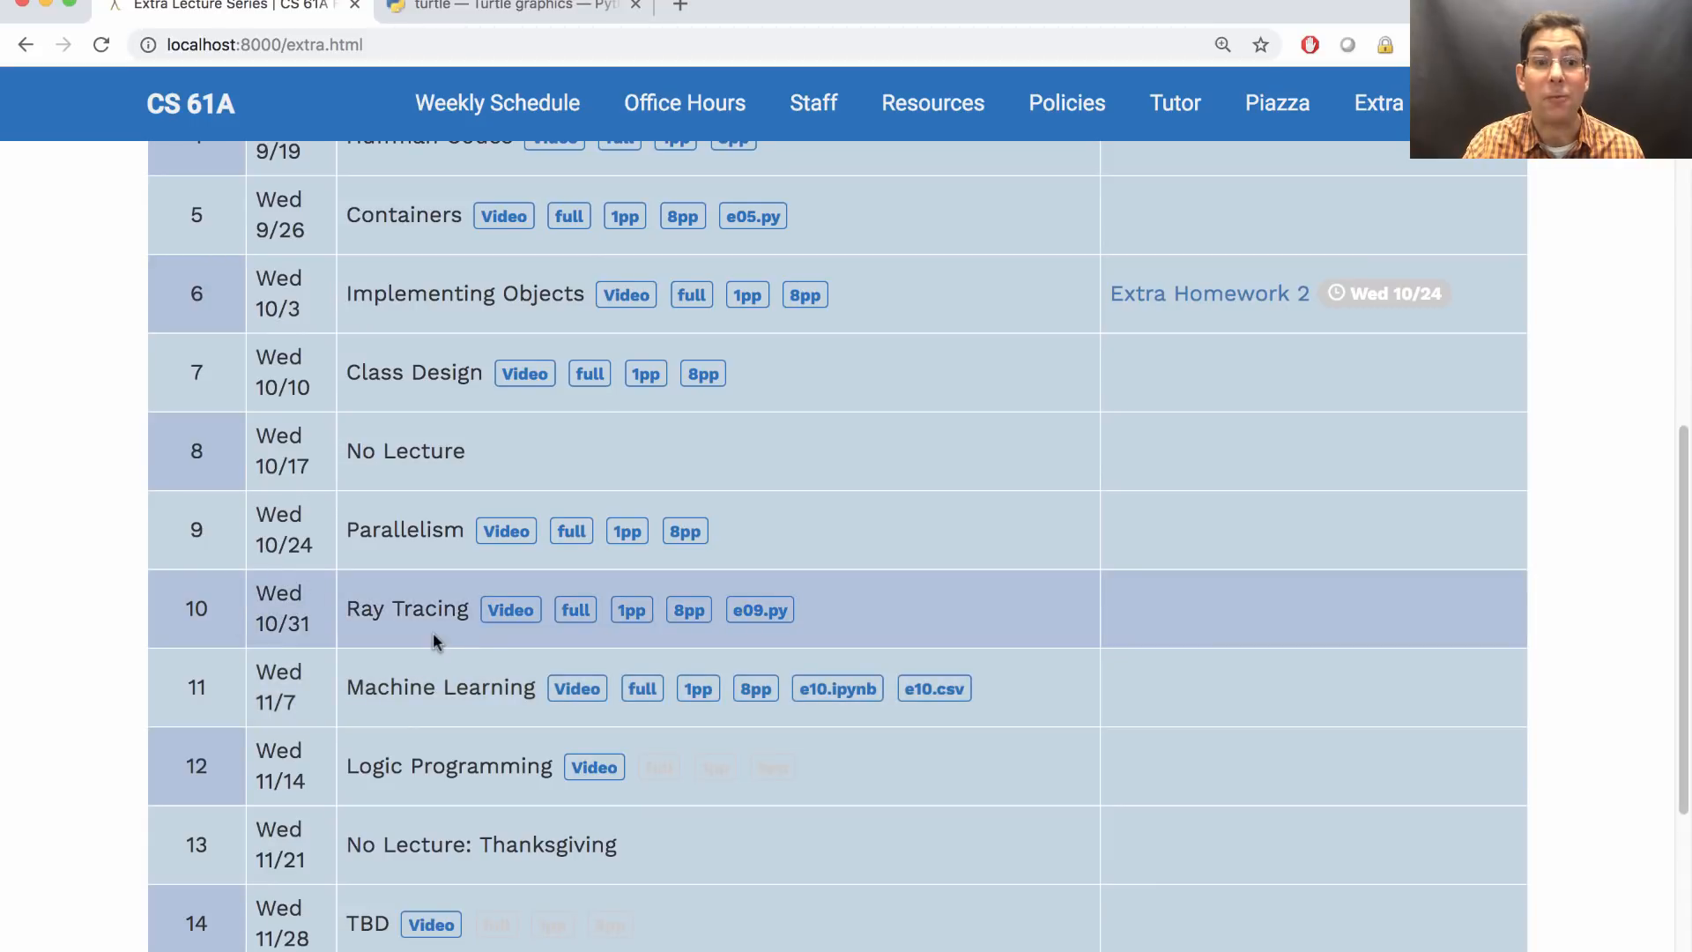
{"action": "mouse_move", "coordinate": [884, 525]}
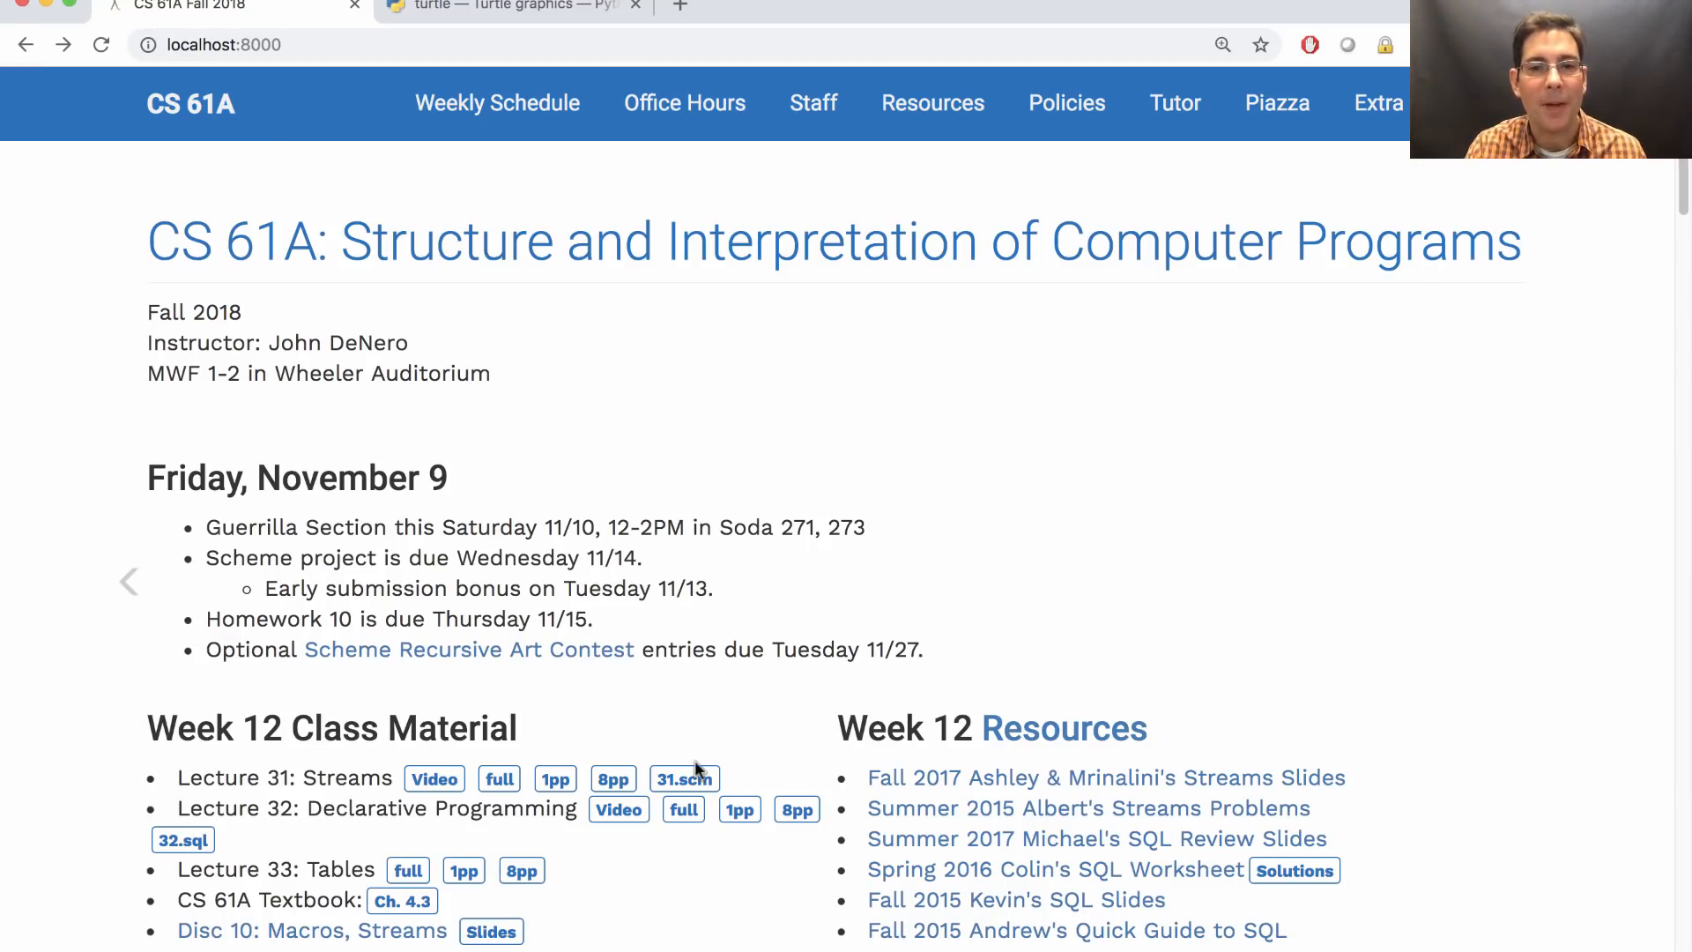
{"action": "mouse_move", "coordinate": [804, 649]}
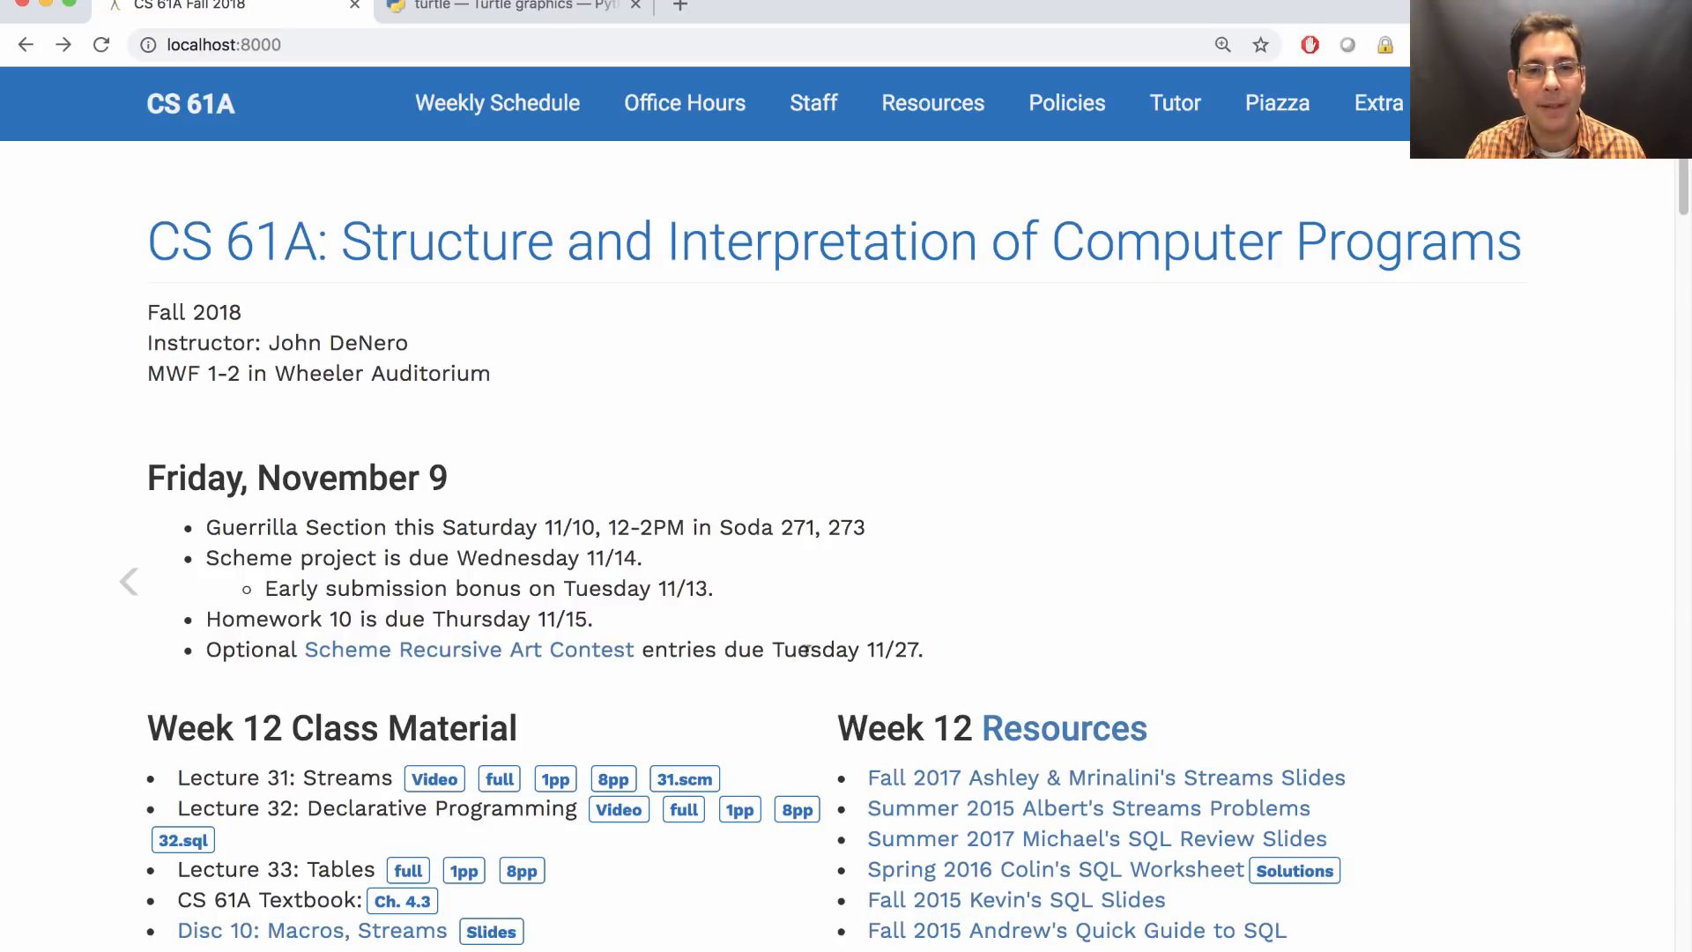
{"action": "mouse_move", "coordinate": [990, 631]}
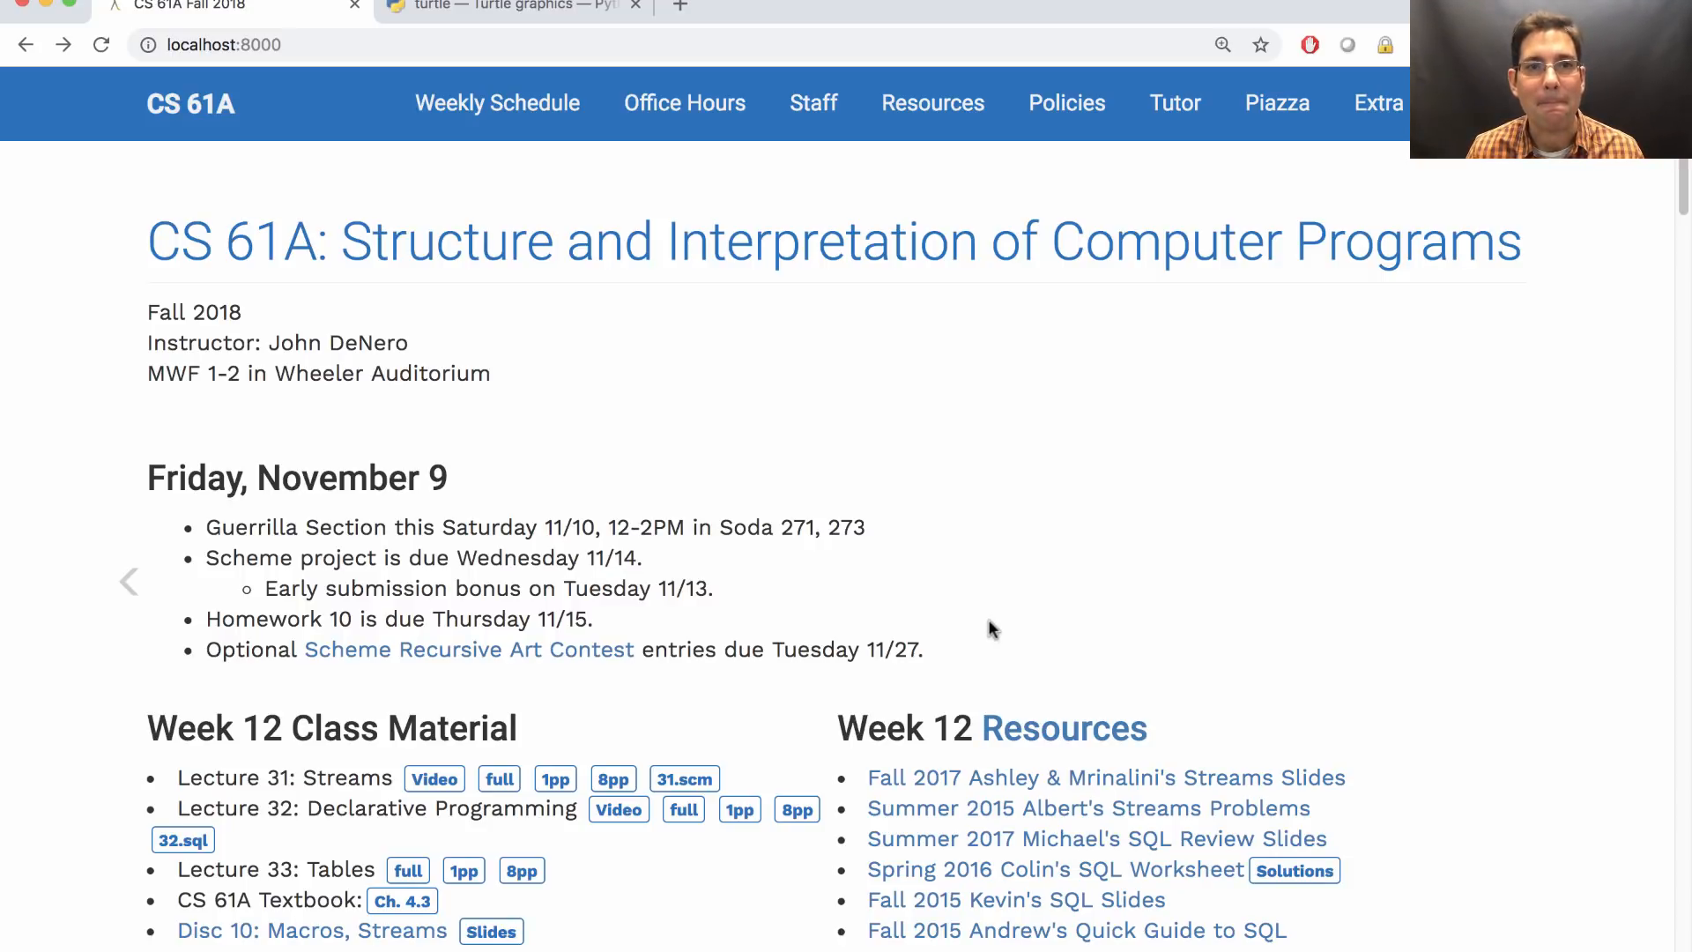